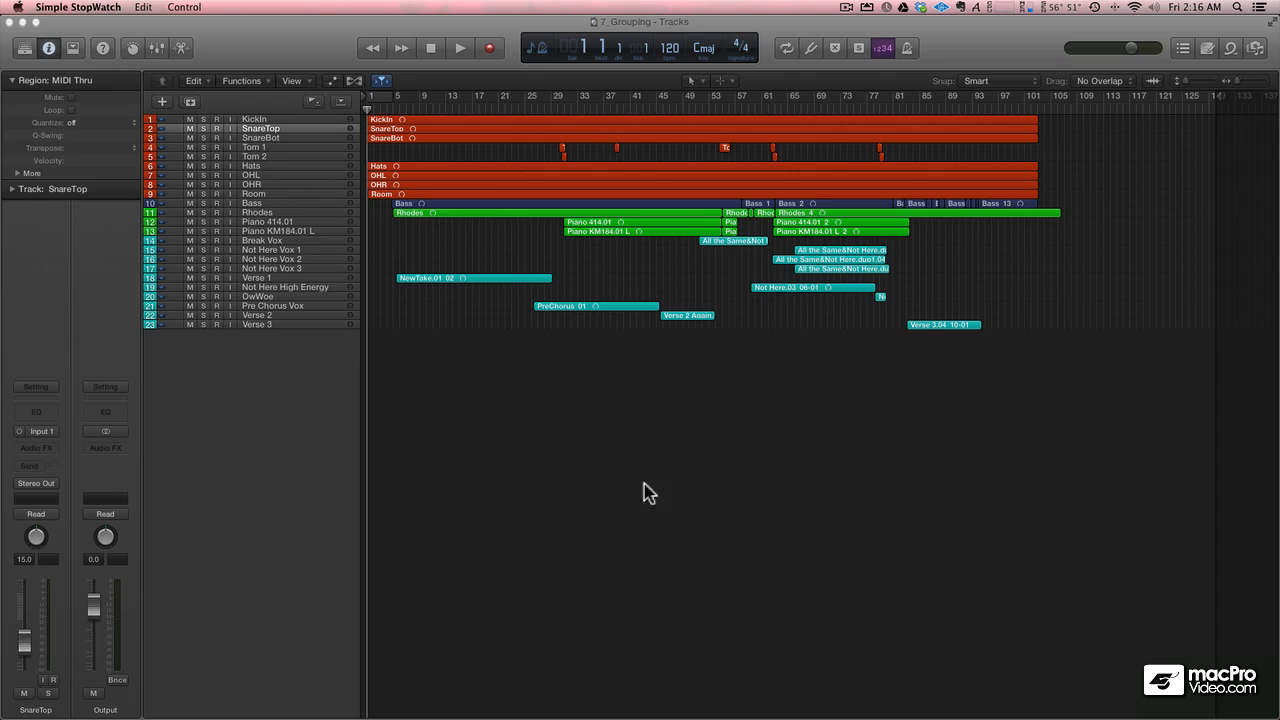
{"action": "mouse_move", "coordinate": [640, 488]}
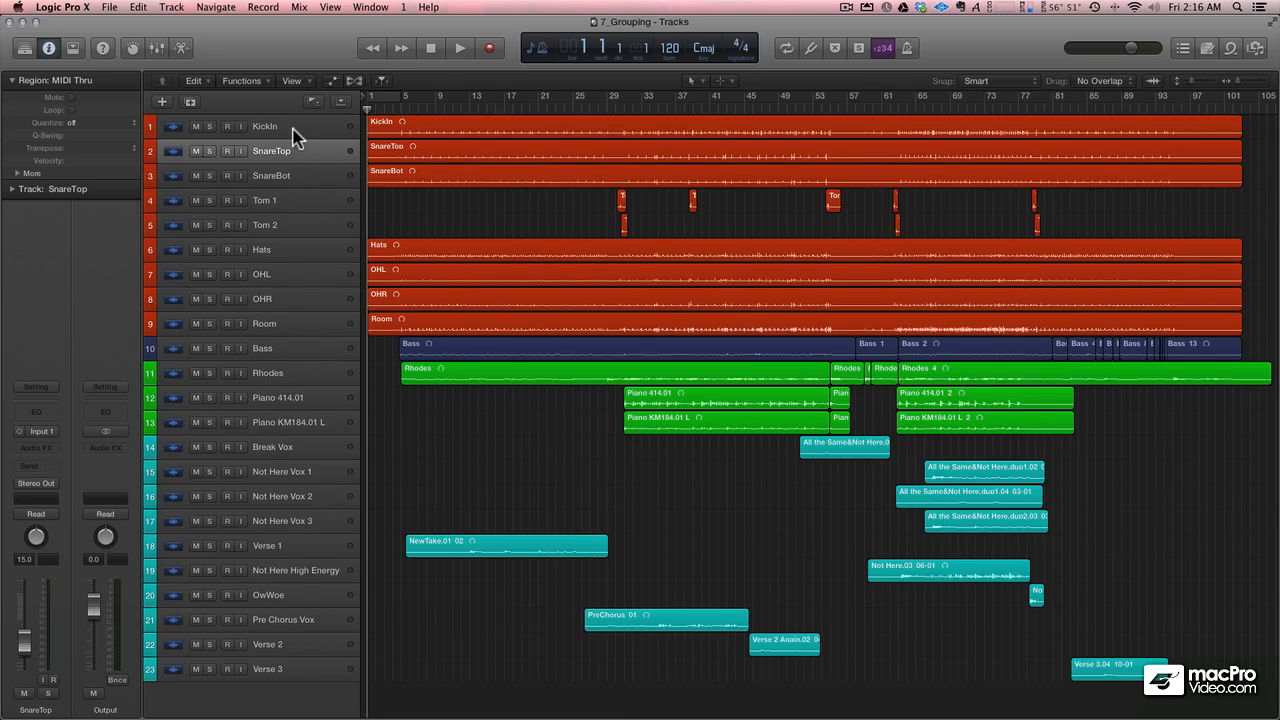
- Gather the nine drum tracks Kickin through Room into folder stack Sub 1
{"action": "left_click", "coordinate": [264, 126]}
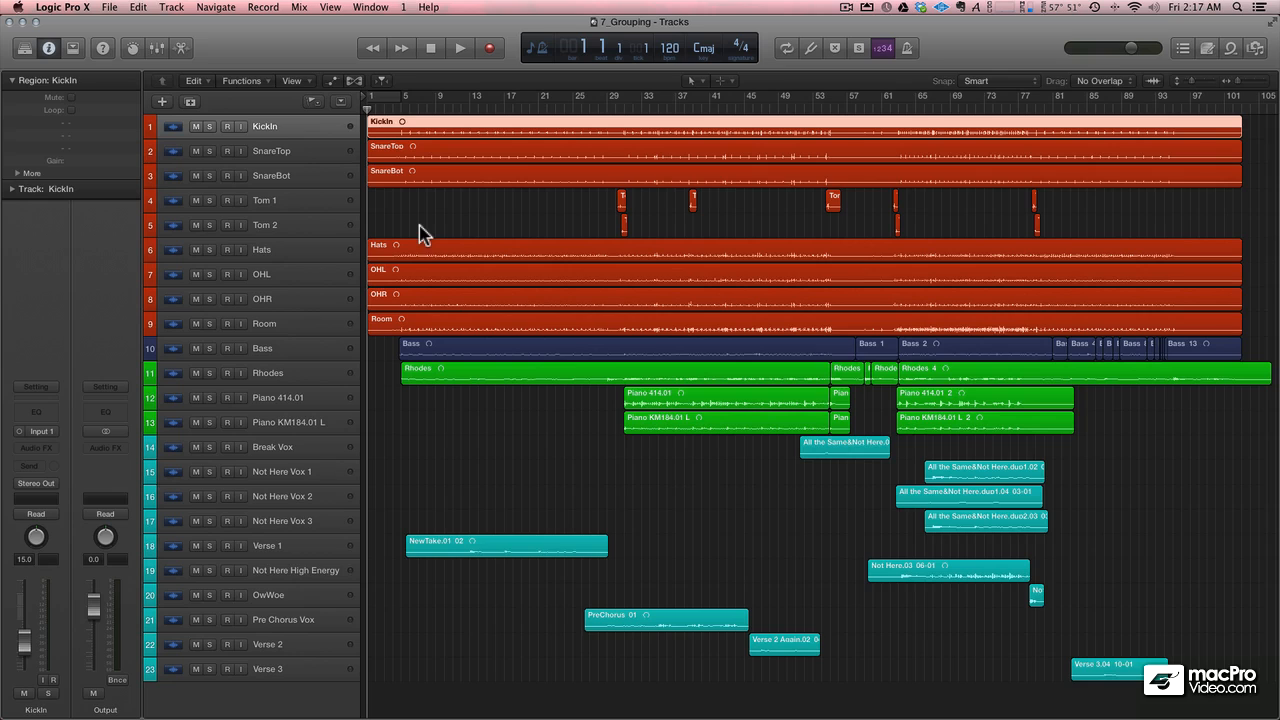
{"action": "mouse_move", "coordinate": [268, 332]}
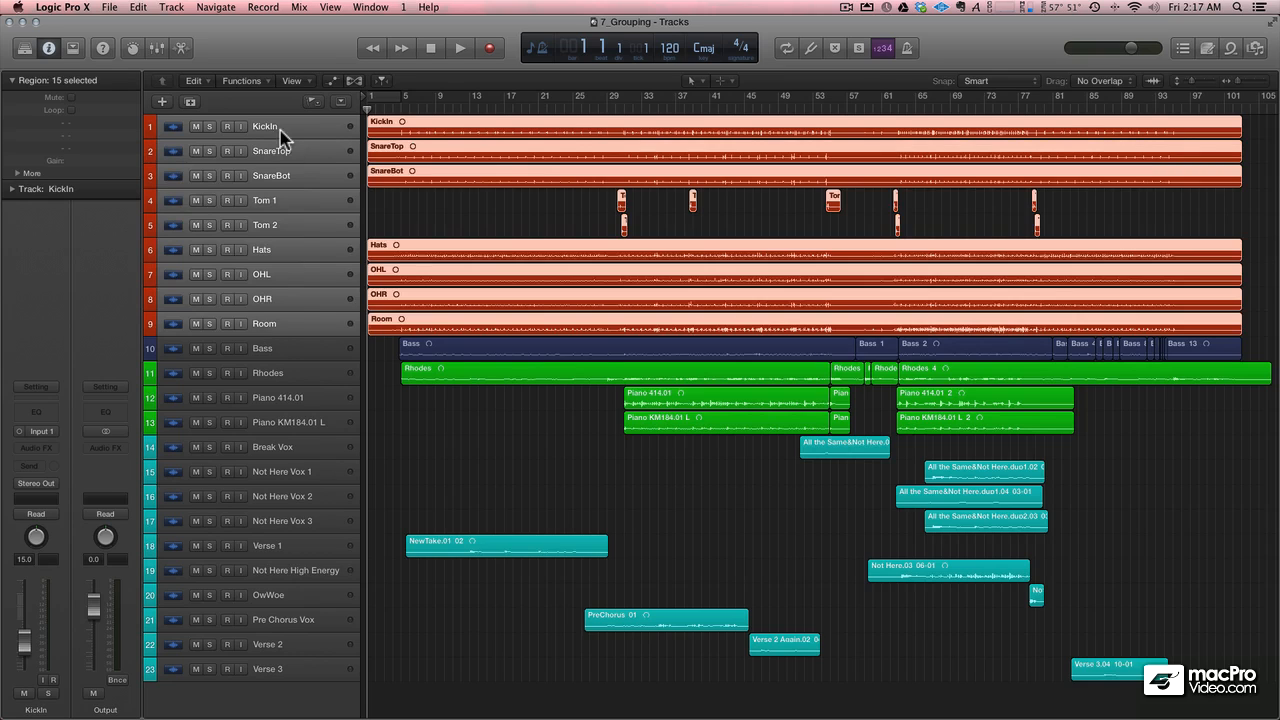
{"action": "mouse_move", "coordinate": [270, 278]}
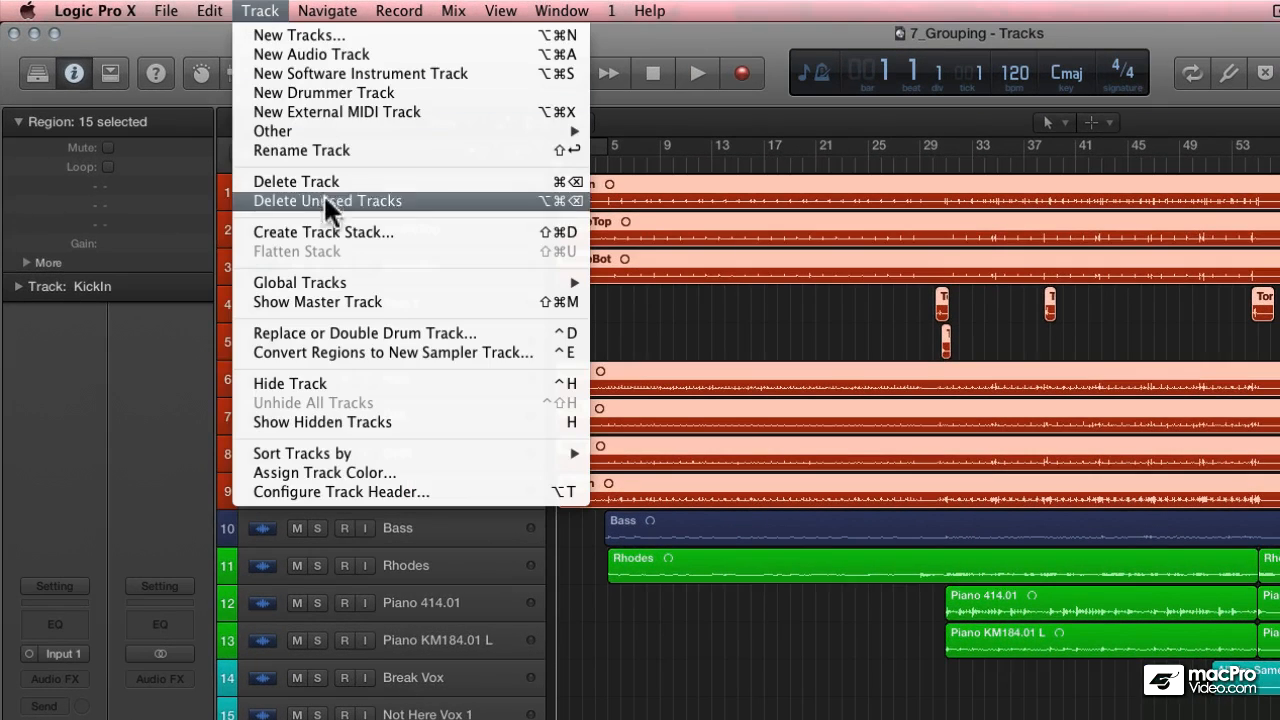
{"action": "left_click", "coordinate": [324, 232]}
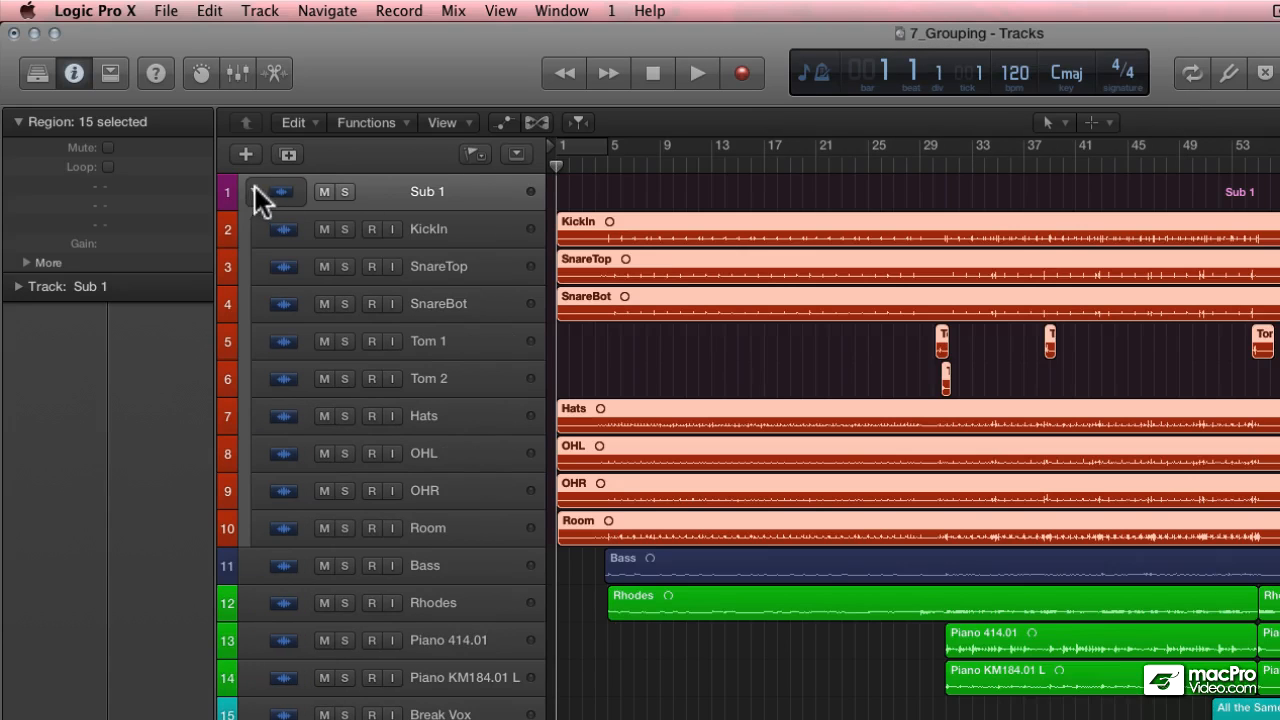
{"action": "left_click", "coordinate": [256, 192]}
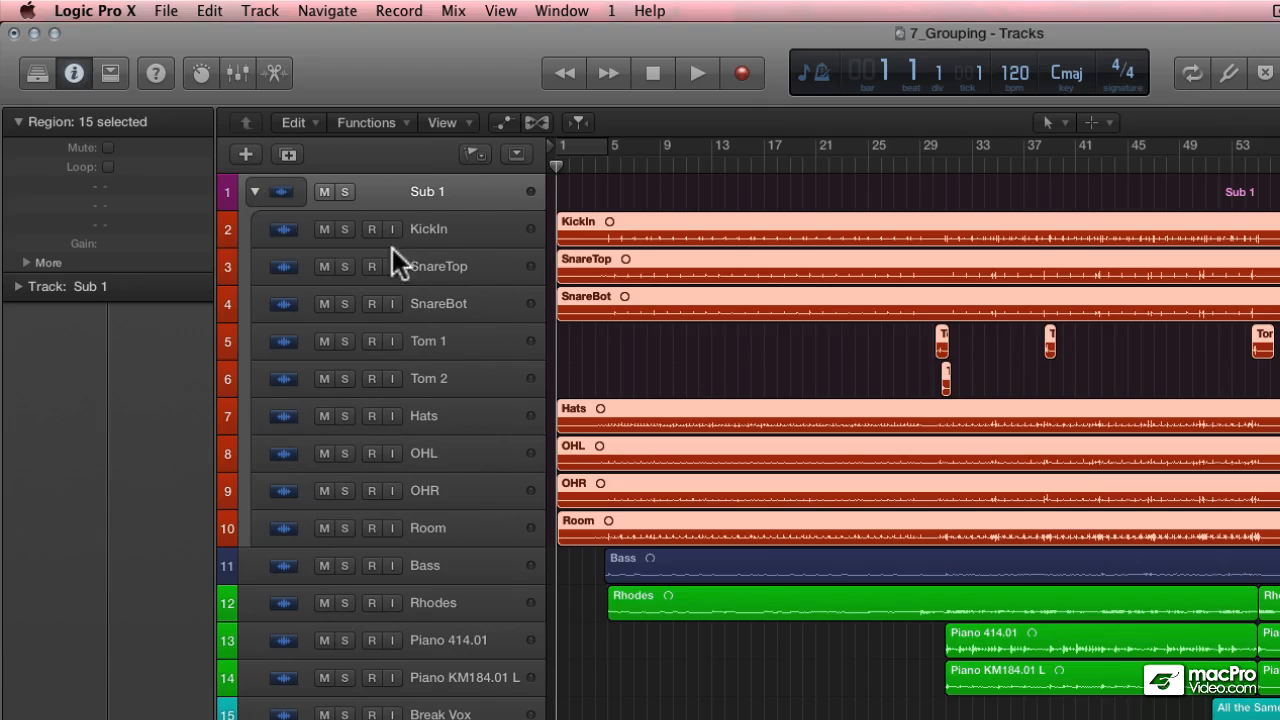
{"action": "left_click", "coordinate": [428, 228]}
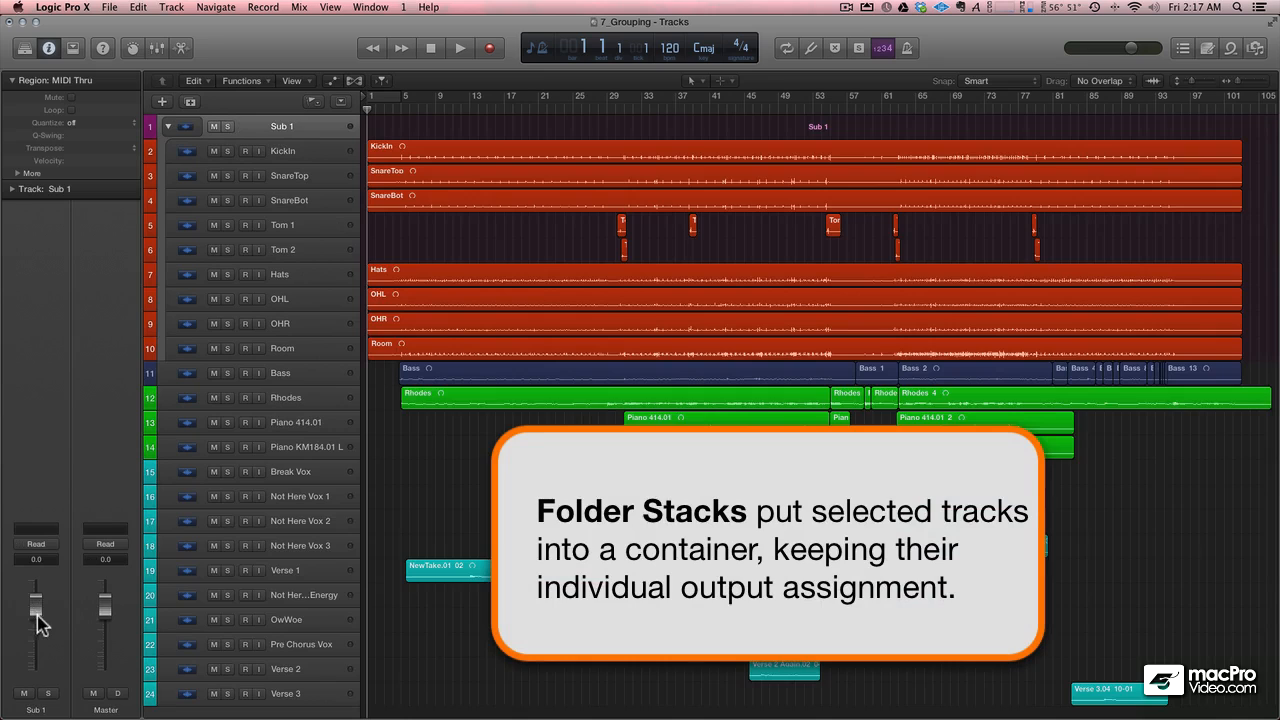
{"action": "mouse_move", "coordinate": [252, 154]}
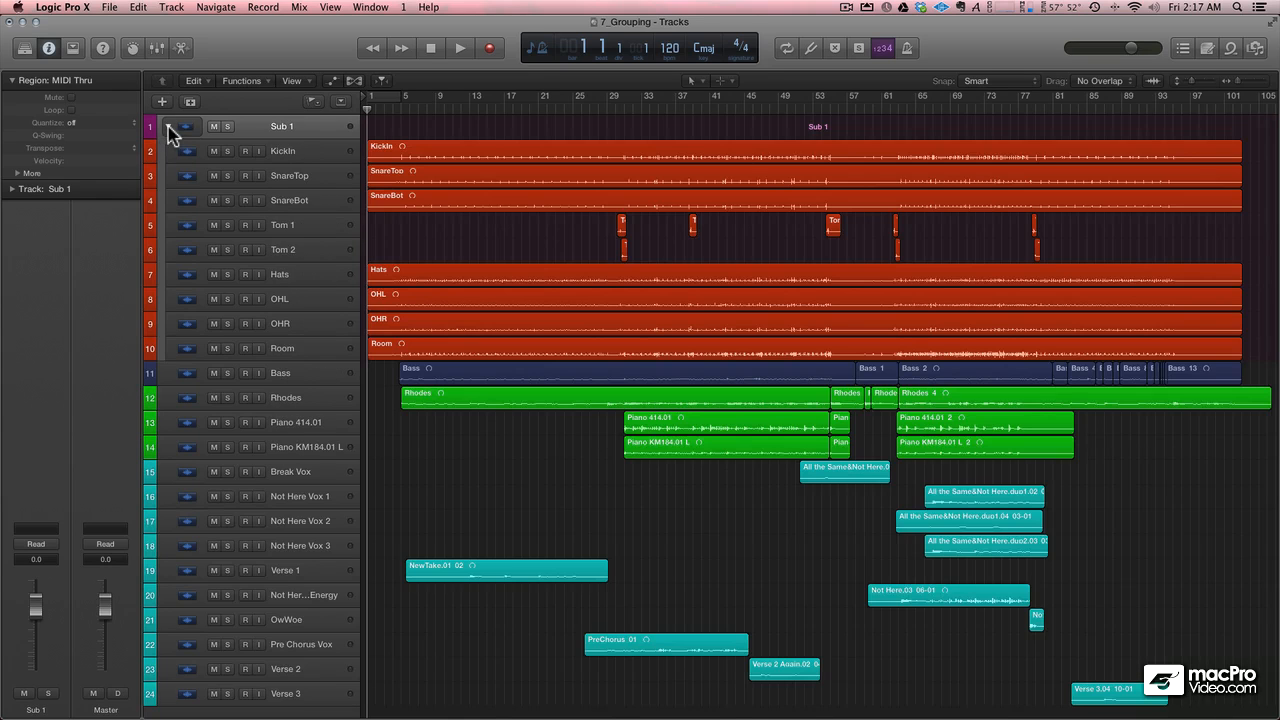
- Flatten Sub 1 and regroup the drum tracks as summing stack Sum 1
{"action": "left_click", "coordinate": [170, 8]}
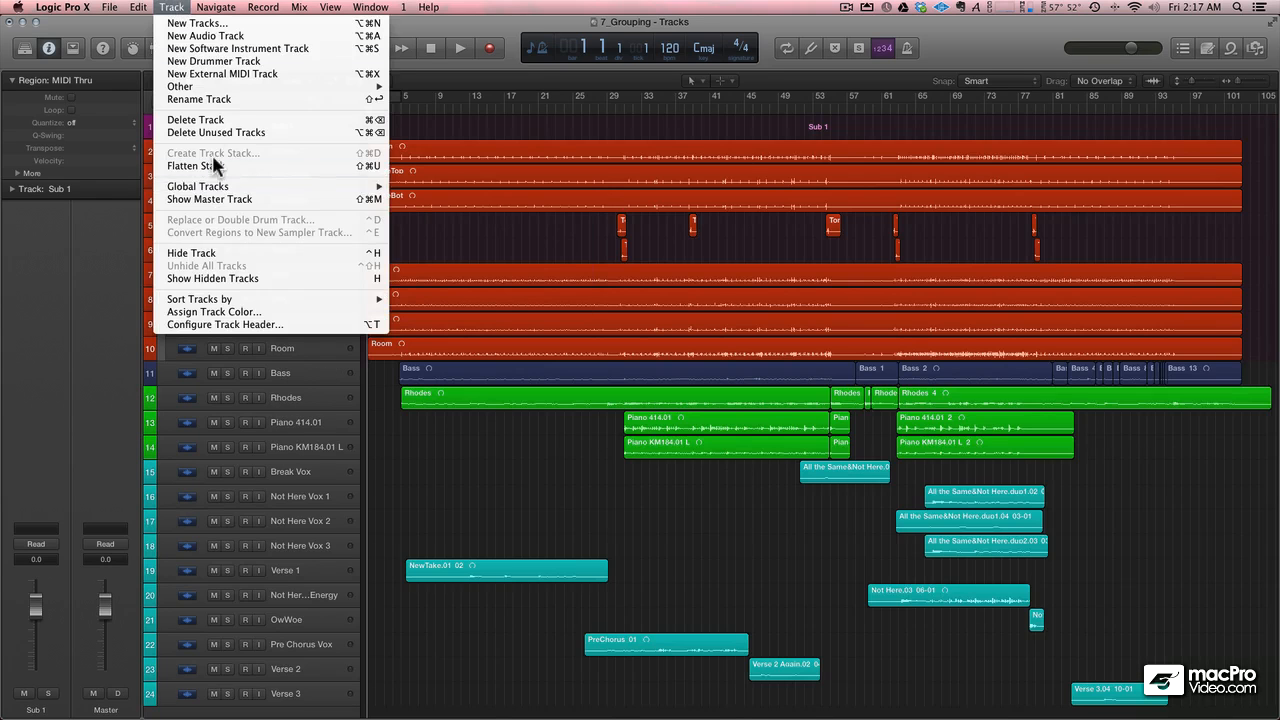
{"action": "left_click", "coordinate": [196, 164]}
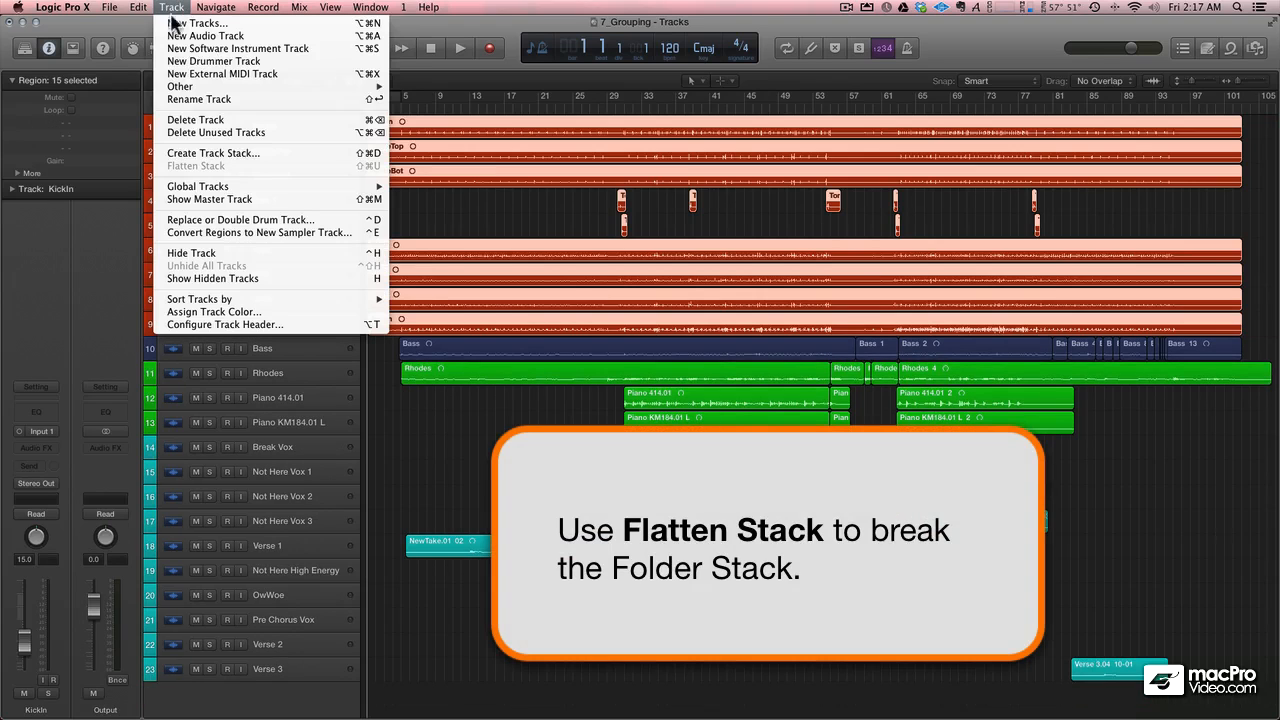
{"action": "left_click", "coordinate": [212, 152]}
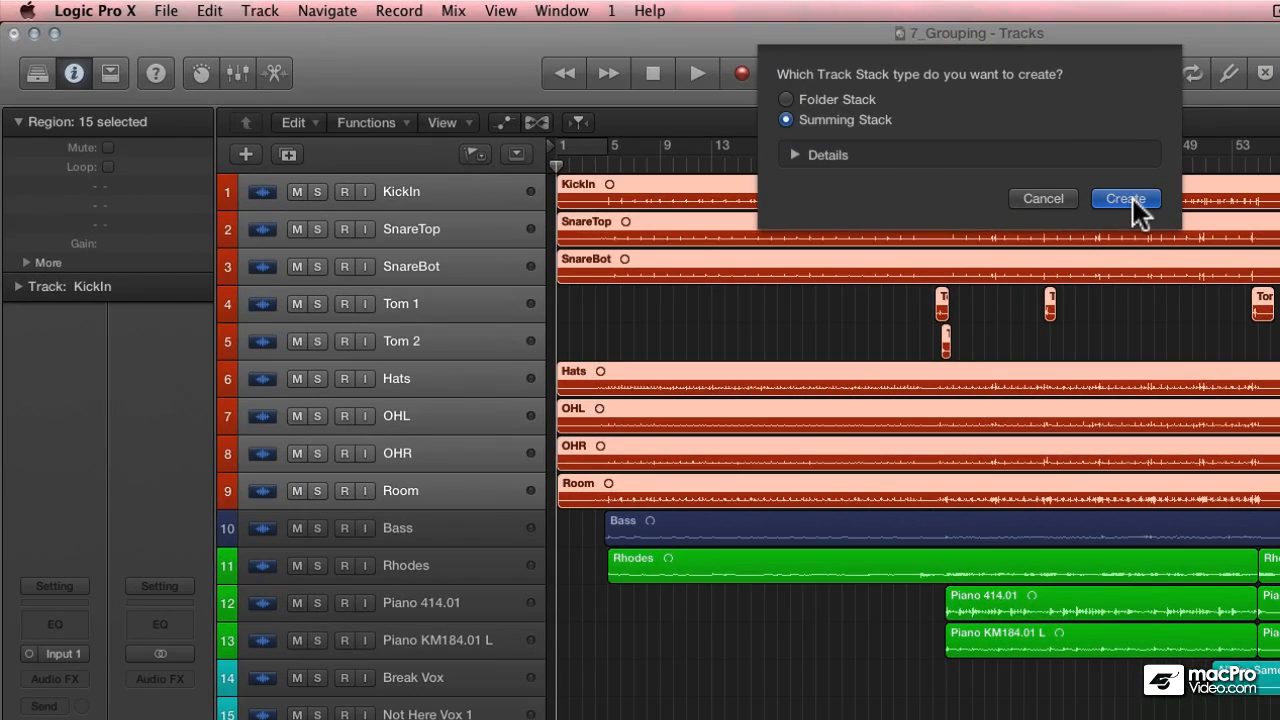
{"action": "left_click", "coordinate": [1124, 198]}
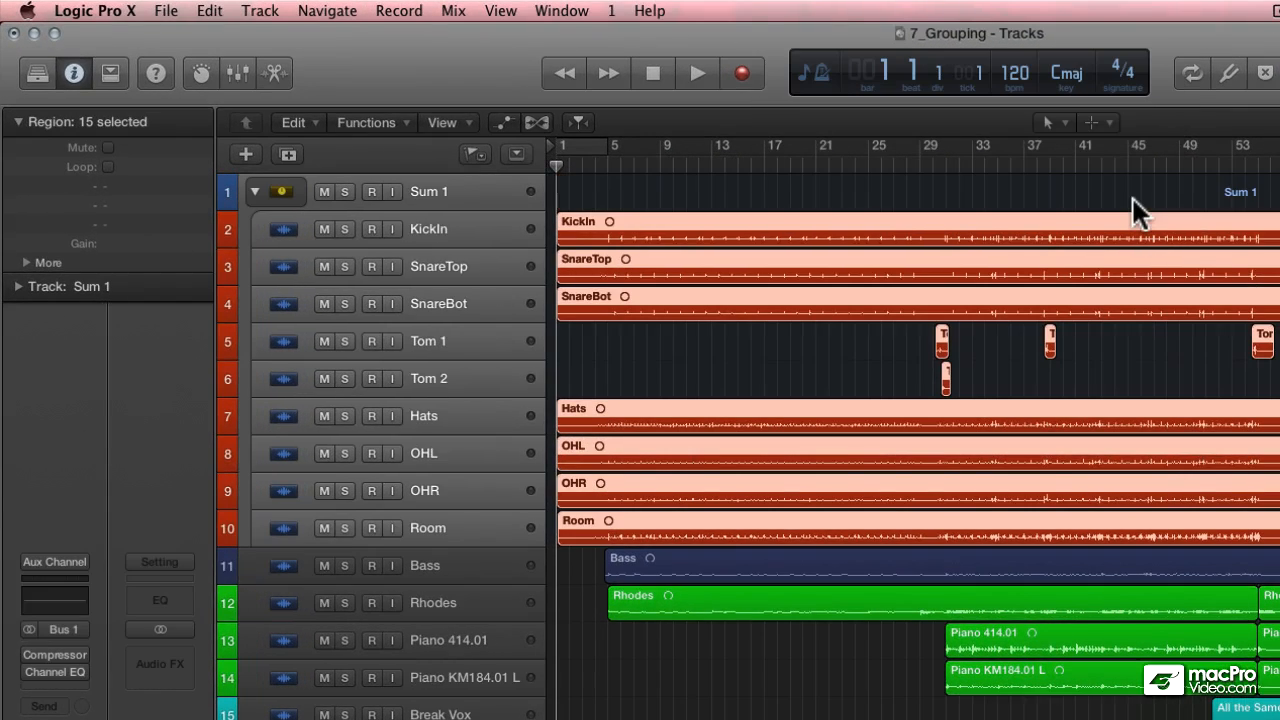
{"action": "mouse_move", "coordinate": [410, 200]}
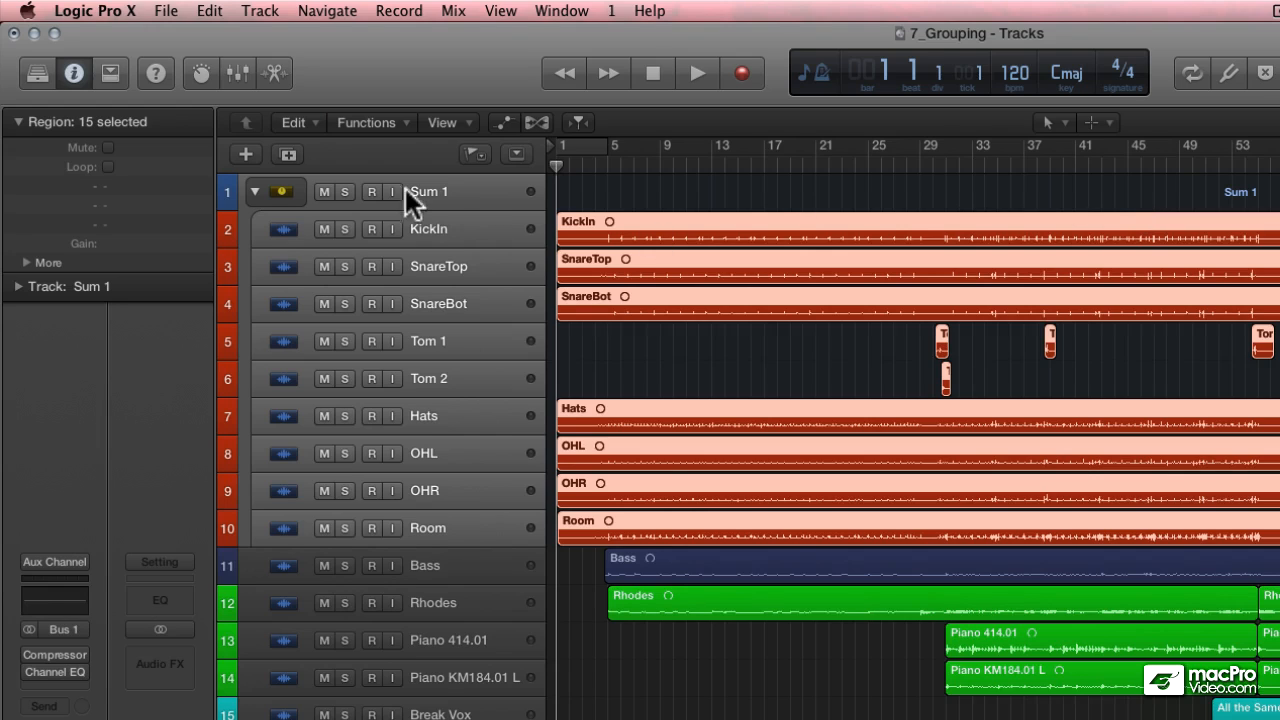
- Rename Sum 1 to Drum Sum and show its channel strips in the mixer
{"action": "double_click", "coordinate": [428, 192]}
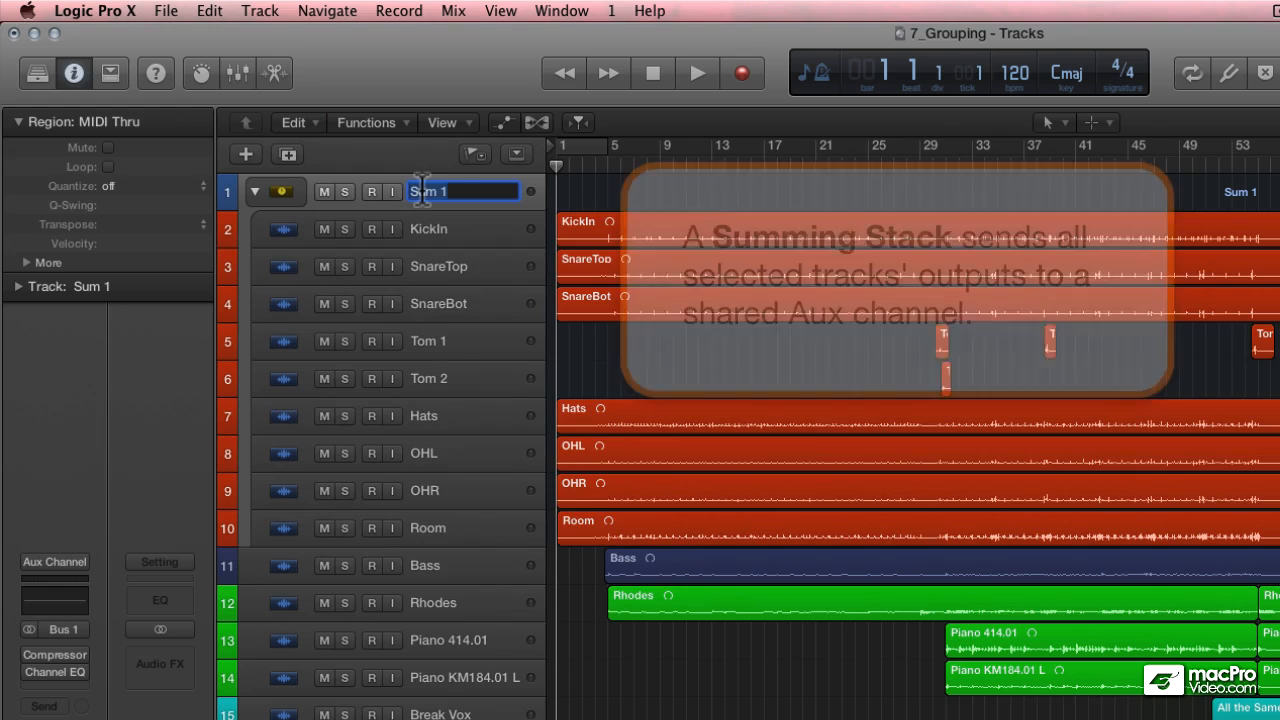
{"action": "type", "text": "Drum Sum"}
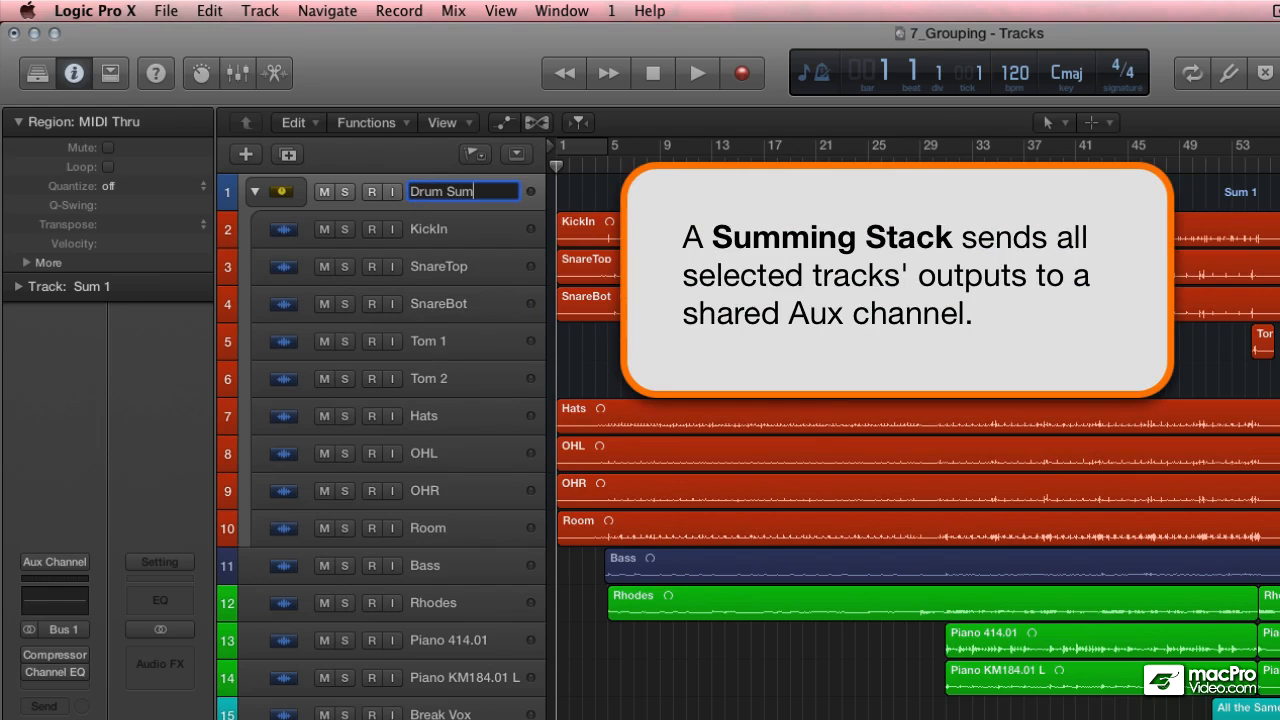
{"action": "key", "text": "Return"}
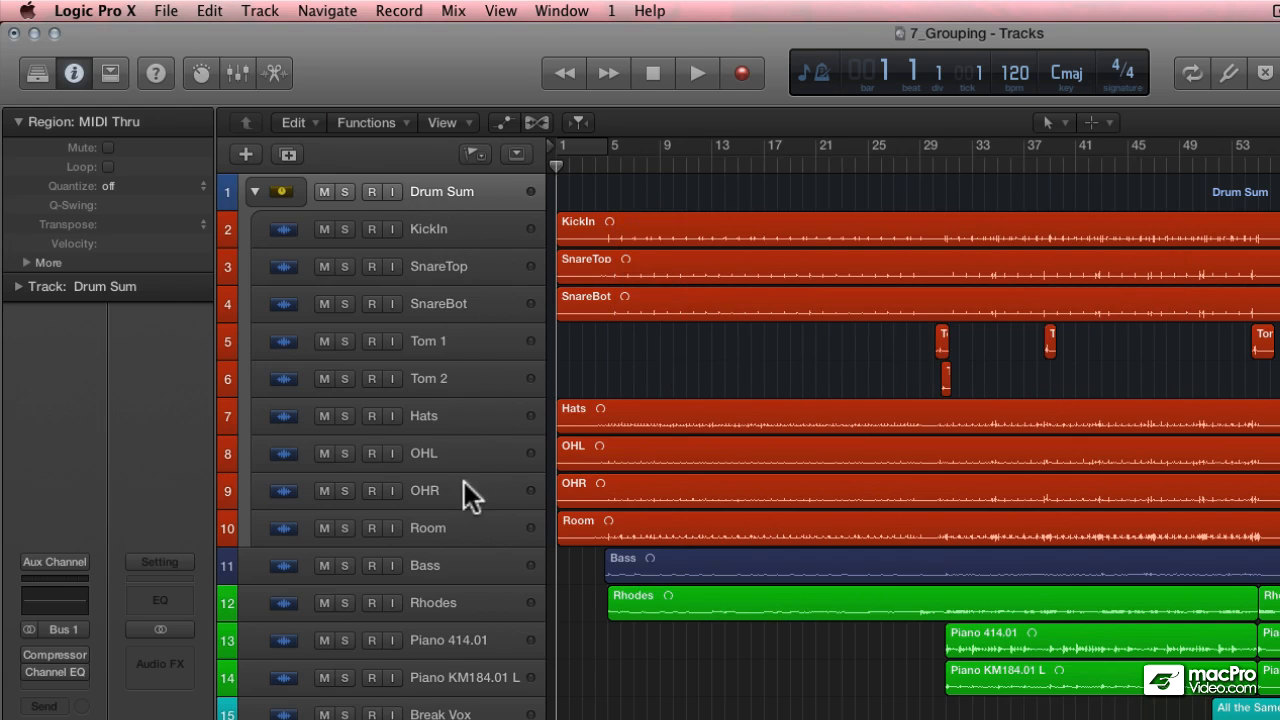
{"action": "mouse_move", "coordinate": [456, 160]}
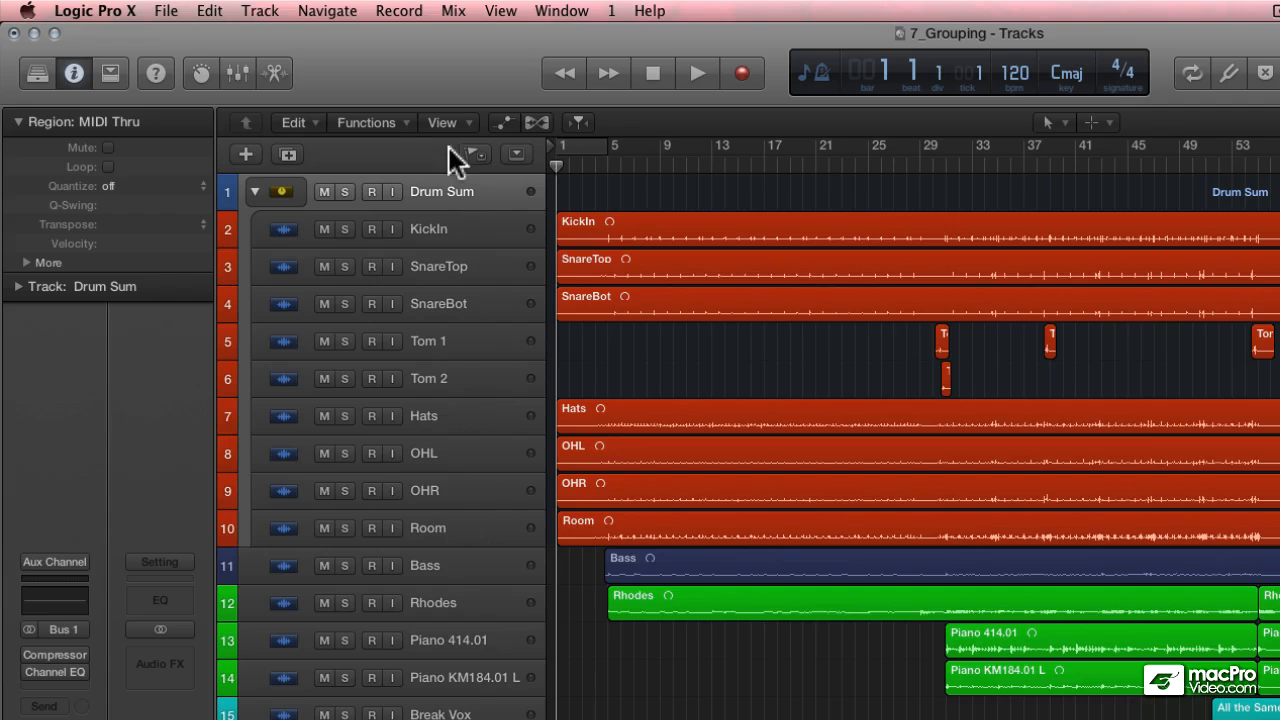
{"action": "left_click", "coordinate": [236, 72]}
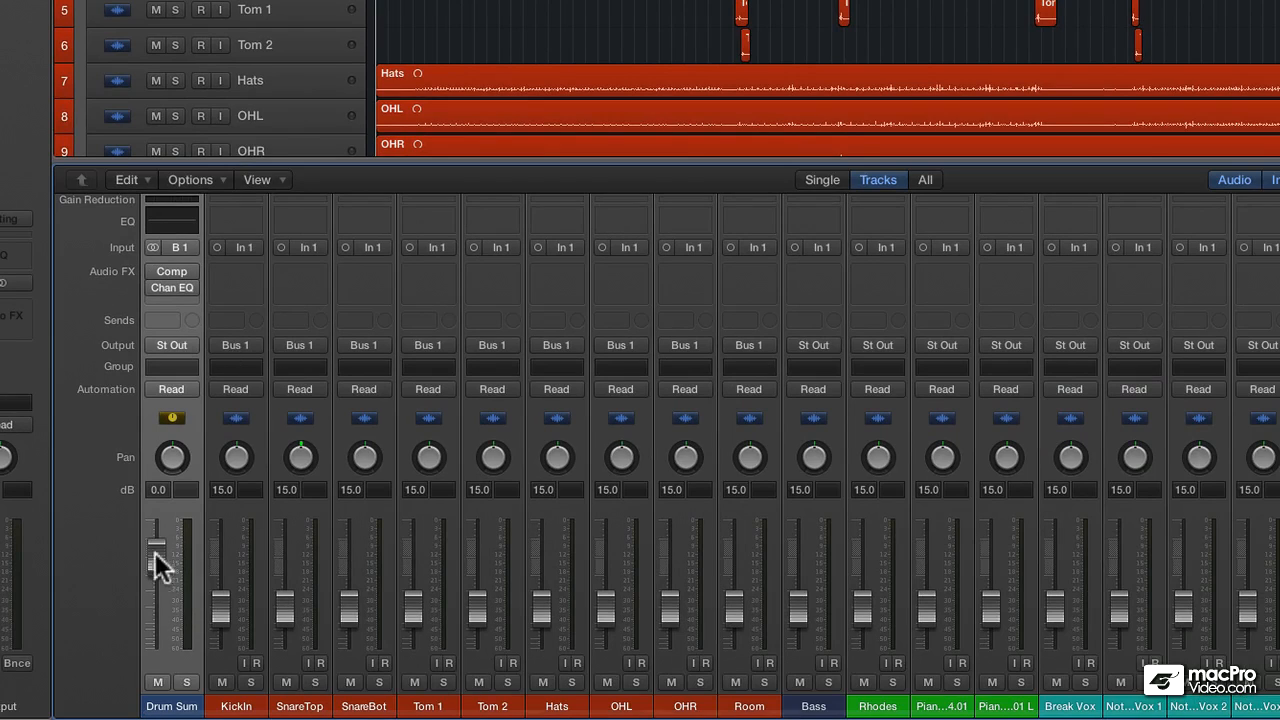
- Pull down the Drum Sum aux level, then leave the mixer for the full track list
{"action": "left_click_drag", "start_coordinate": [160, 560], "coordinate": [160, 580]}
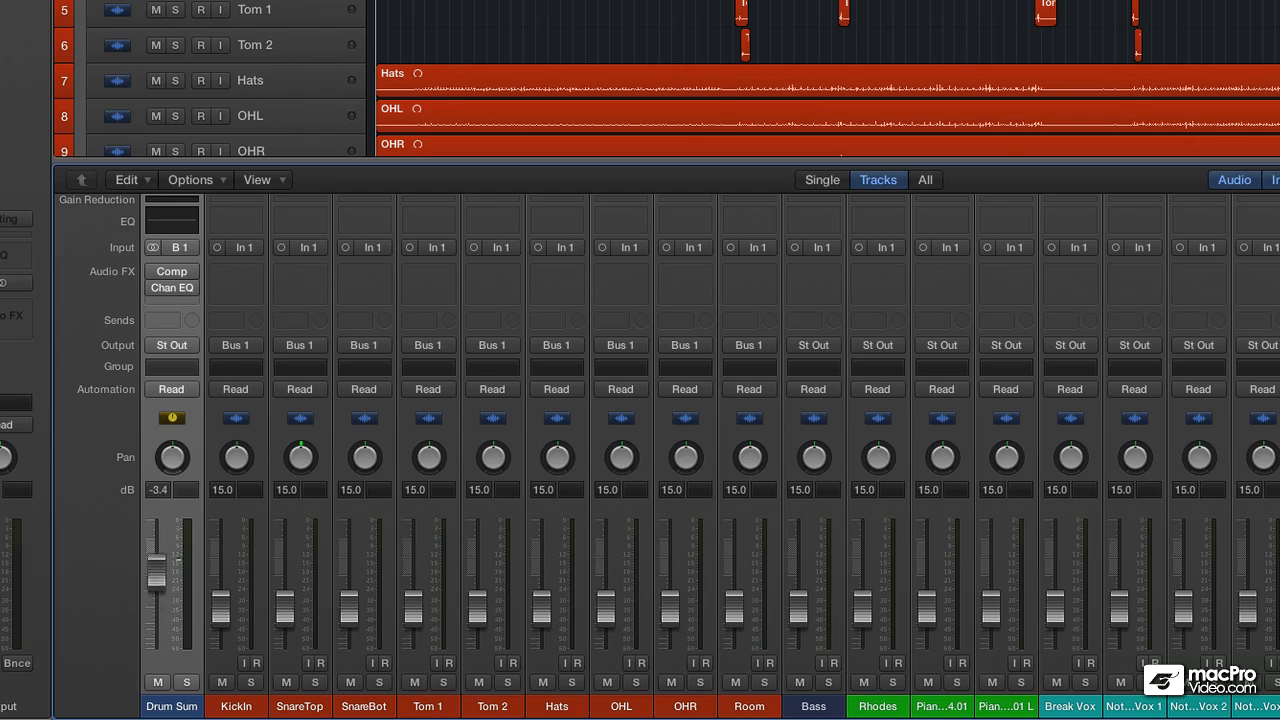
{"action": "left_click_drag", "start_coordinate": [160, 564], "coordinate": [160, 598]}
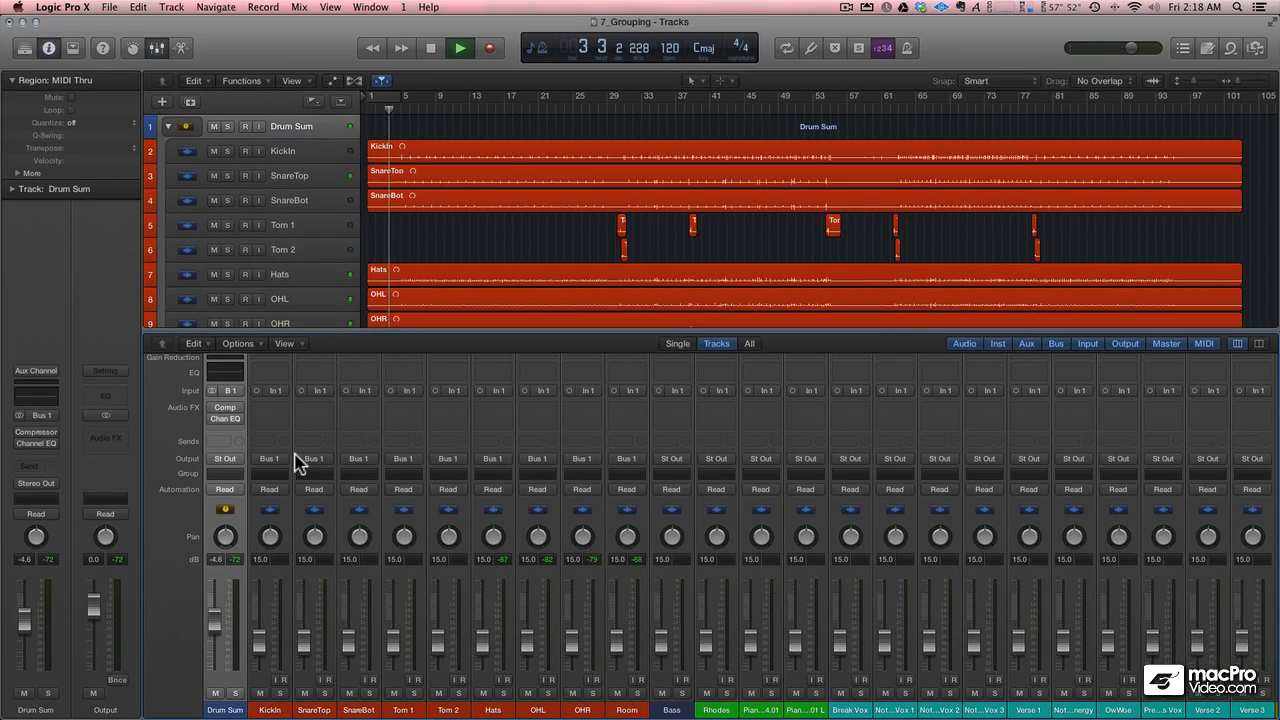
{"action": "left_click", "coordinate": [460, 48]}
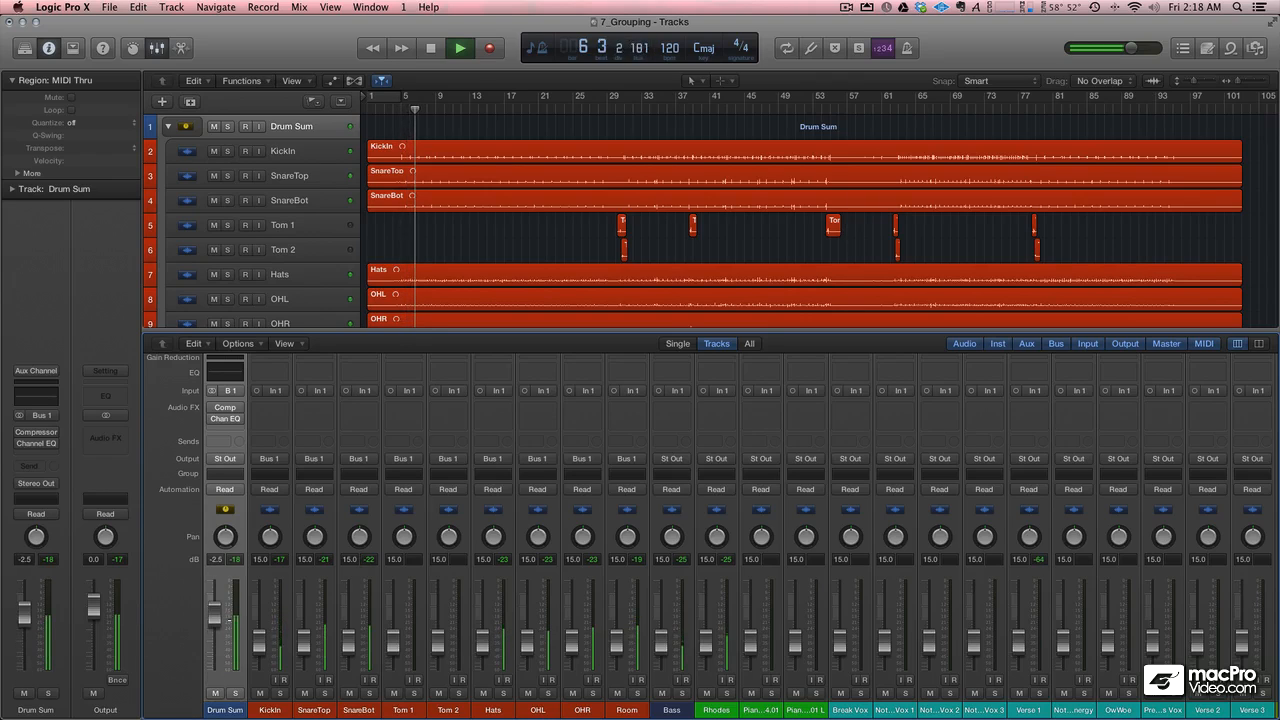
{"action": "left_click_drag", "start_coordinate": [216, 600], "coordinate": [216, 620]}
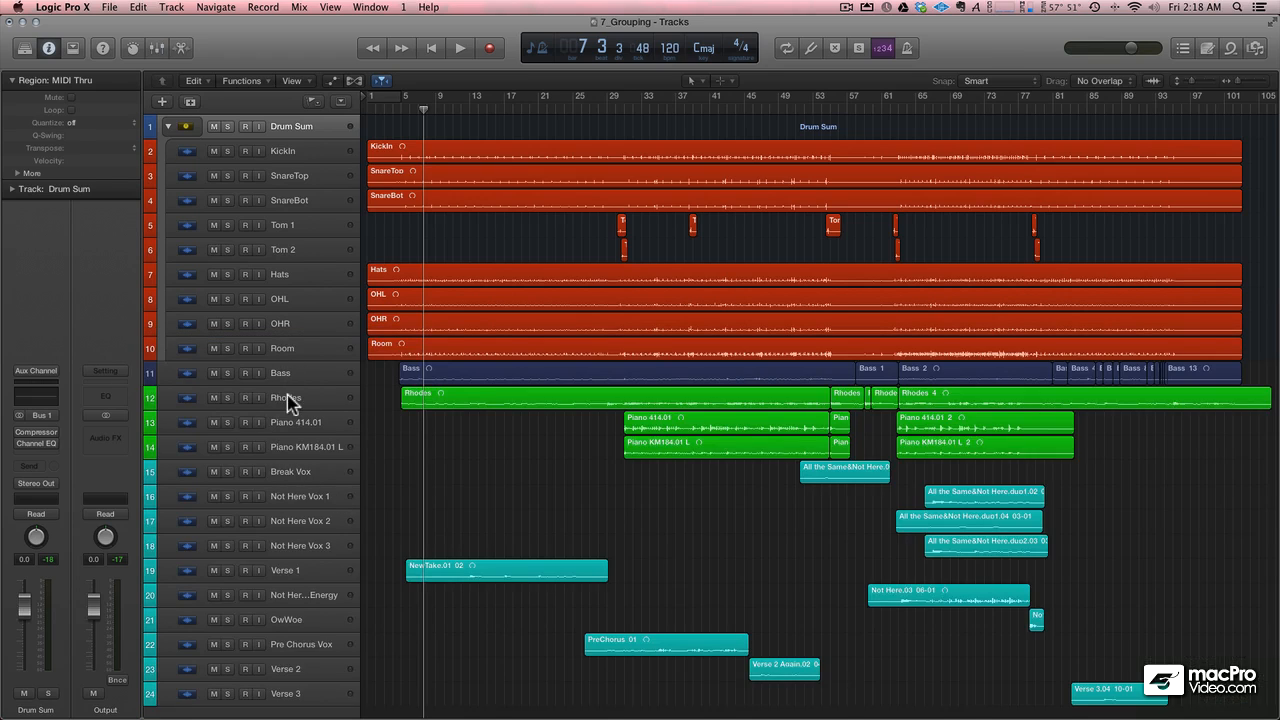
- Put Rhodes and both piano tracks into a folder stack named Keys
{"action": "left_click", "coordinate": [284, 396]}
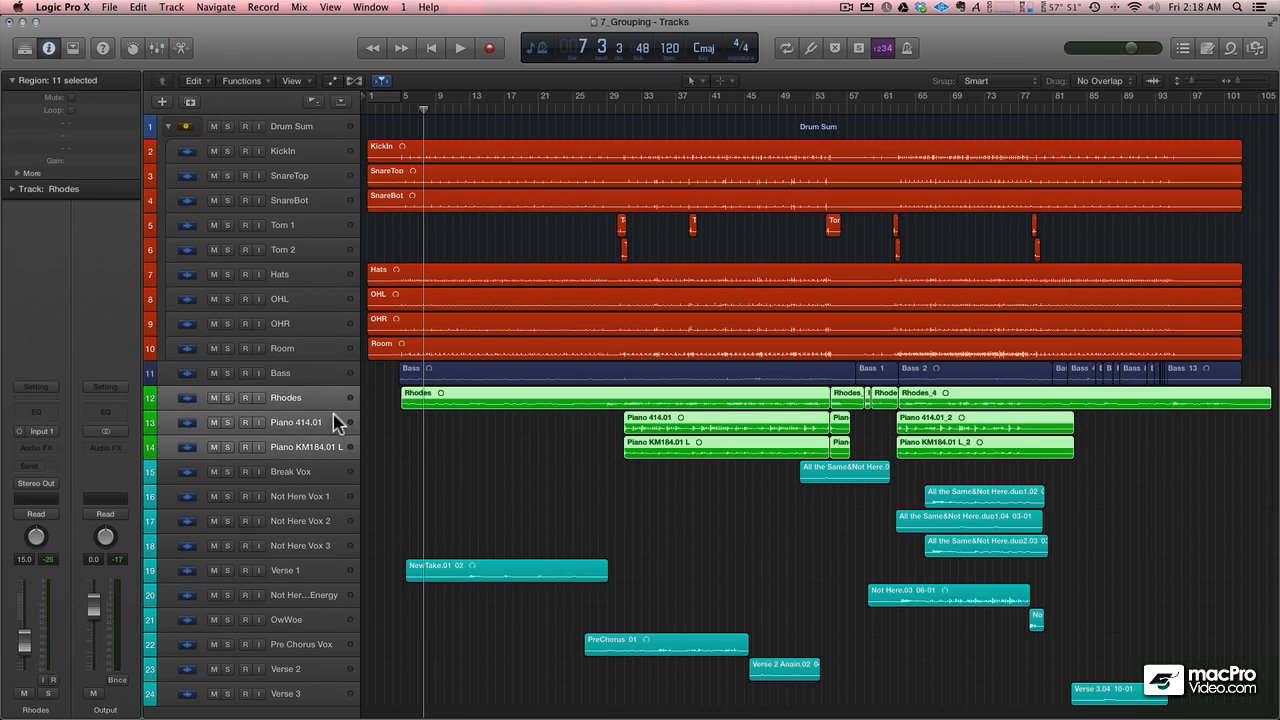
{"action": "left_click", "coordinate": [170, 8]}
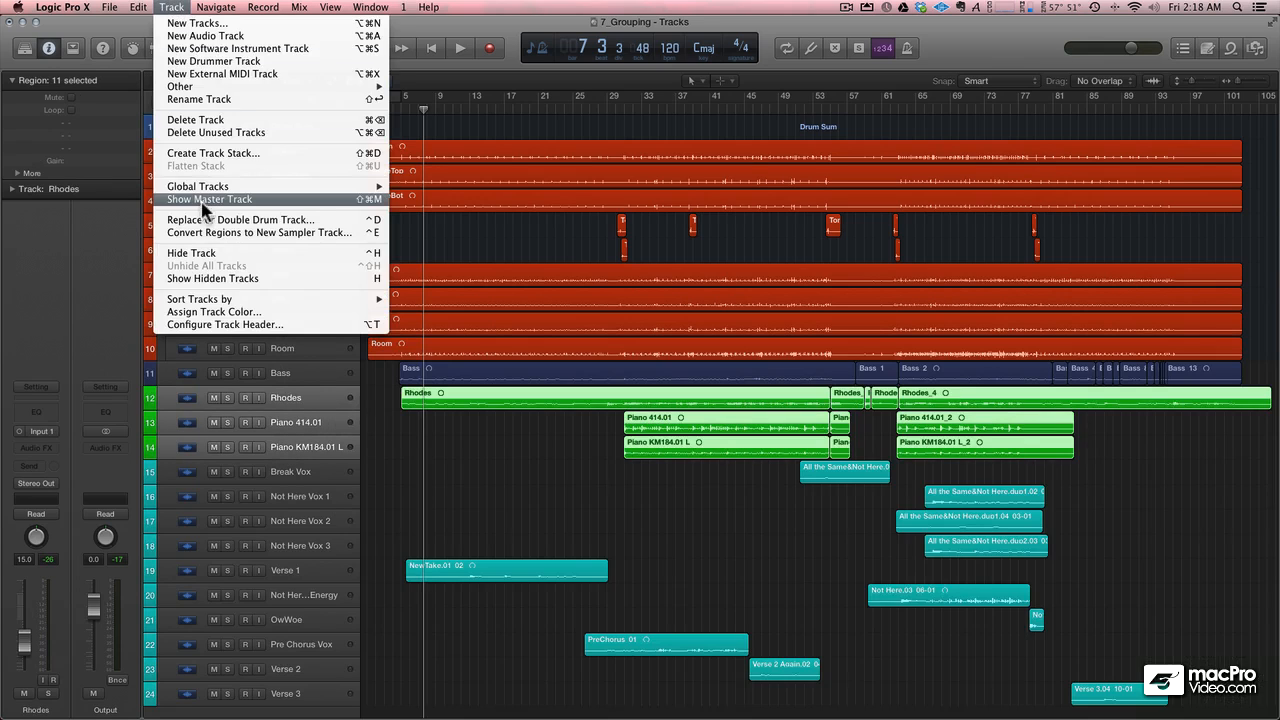
{"action": "mouse_move", "coordinate": [230, 152]}
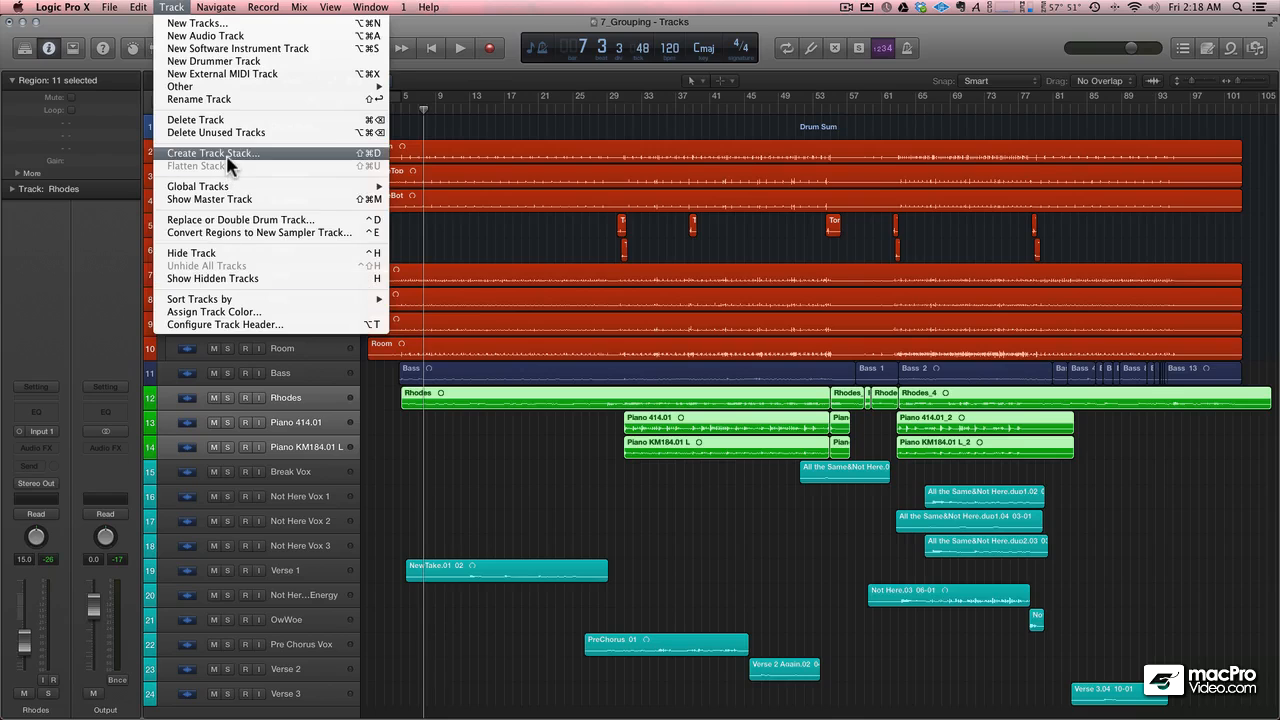
{"action": "left_click", "coordinate": [212, 152]}
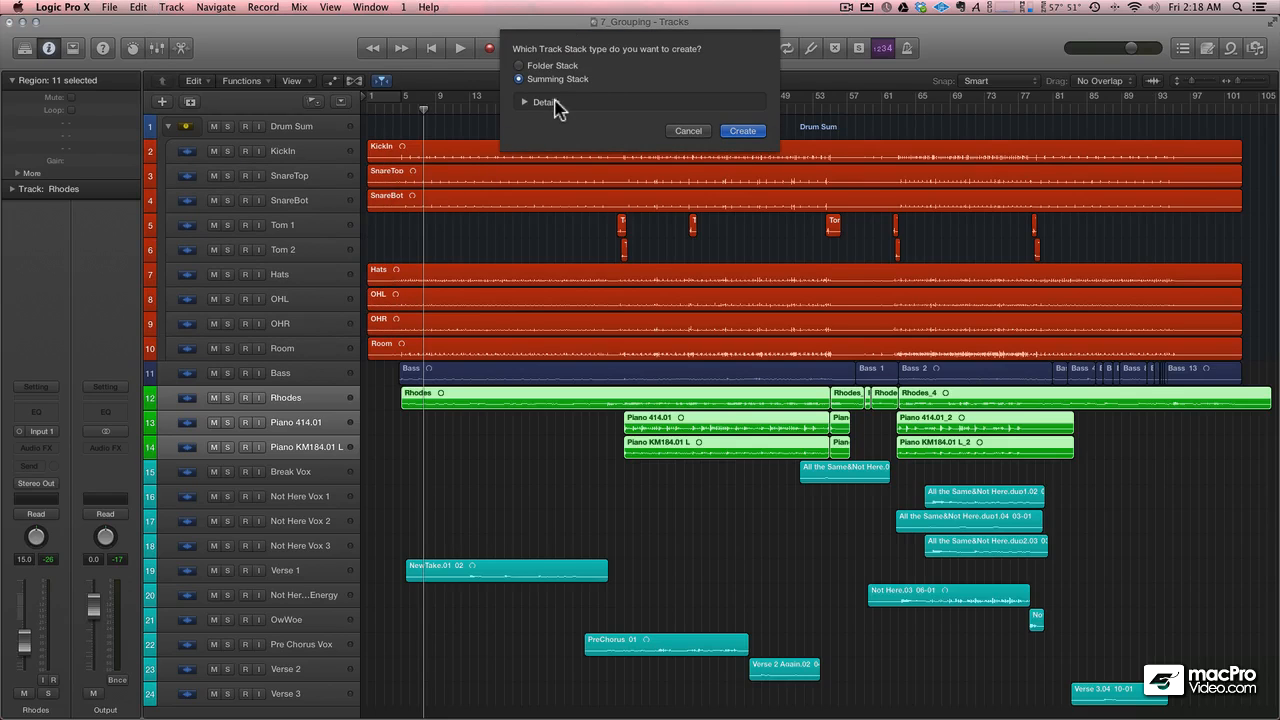
{"action": "left_click", "coordinate": [520, 64]}
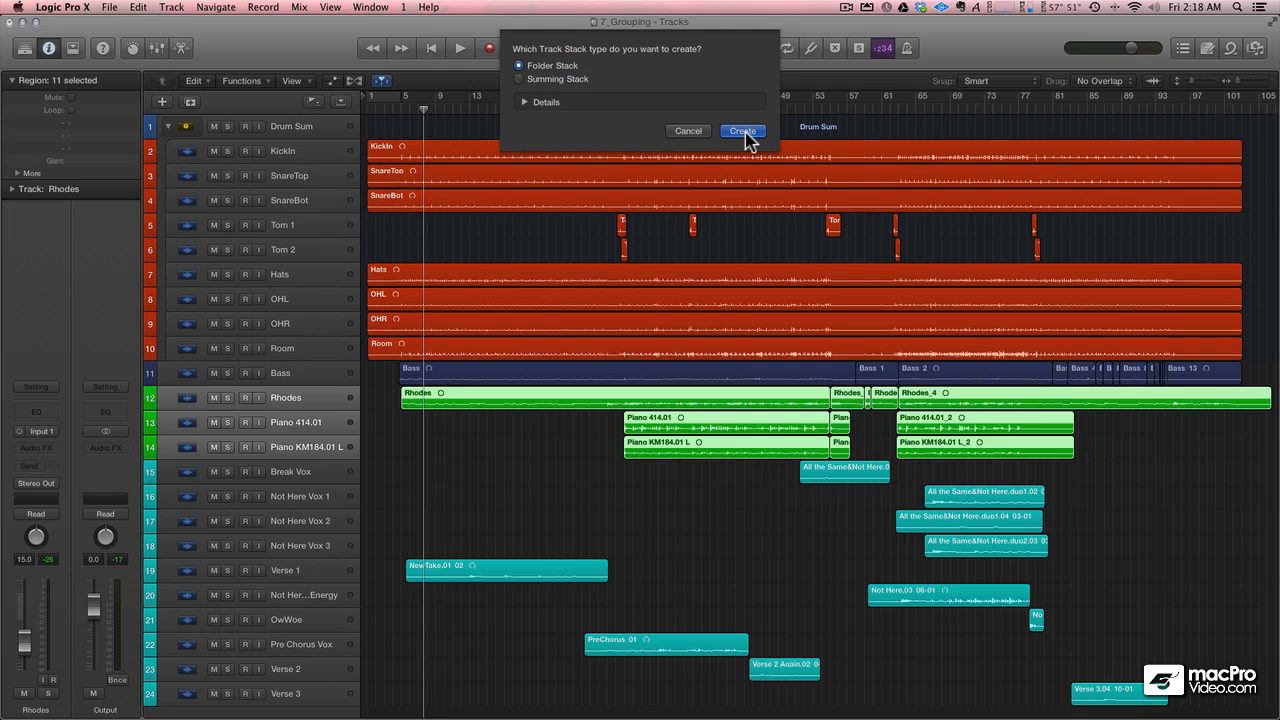
{"action": "left_click", "coordinate": [742, 132]}
{"action": "type", "text": "Keys"}
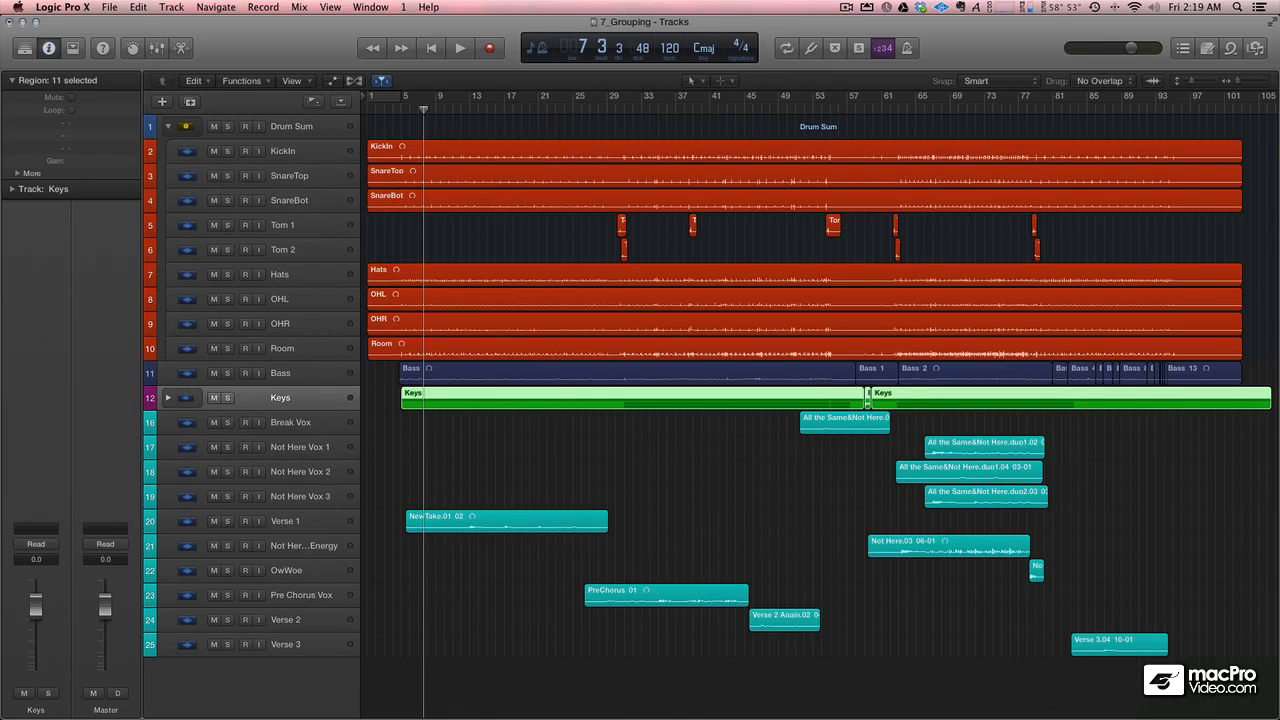
{"action": "mouse_move", "coordinate": [278, 430]}
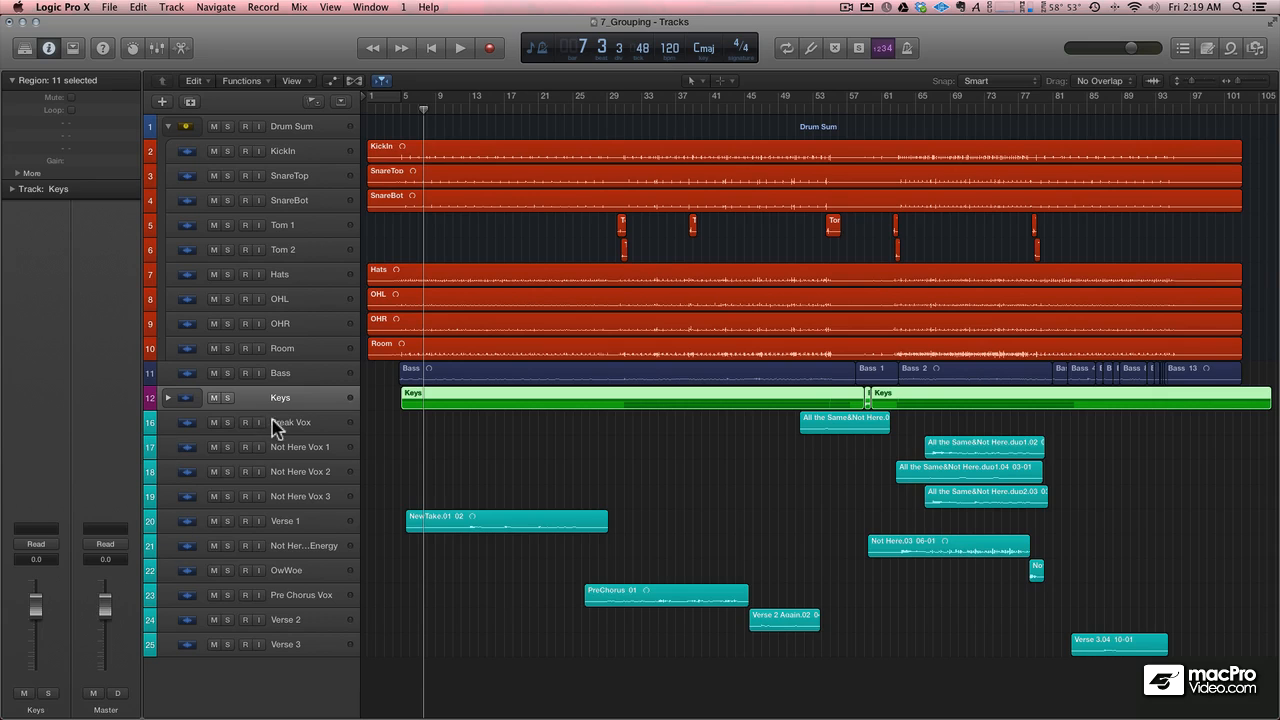
- Stack Break Vox through Verse 3 as a folder stack and rename Sub 3 to Vocals
{"action": "left_click", "coordinate": [290, 422]}
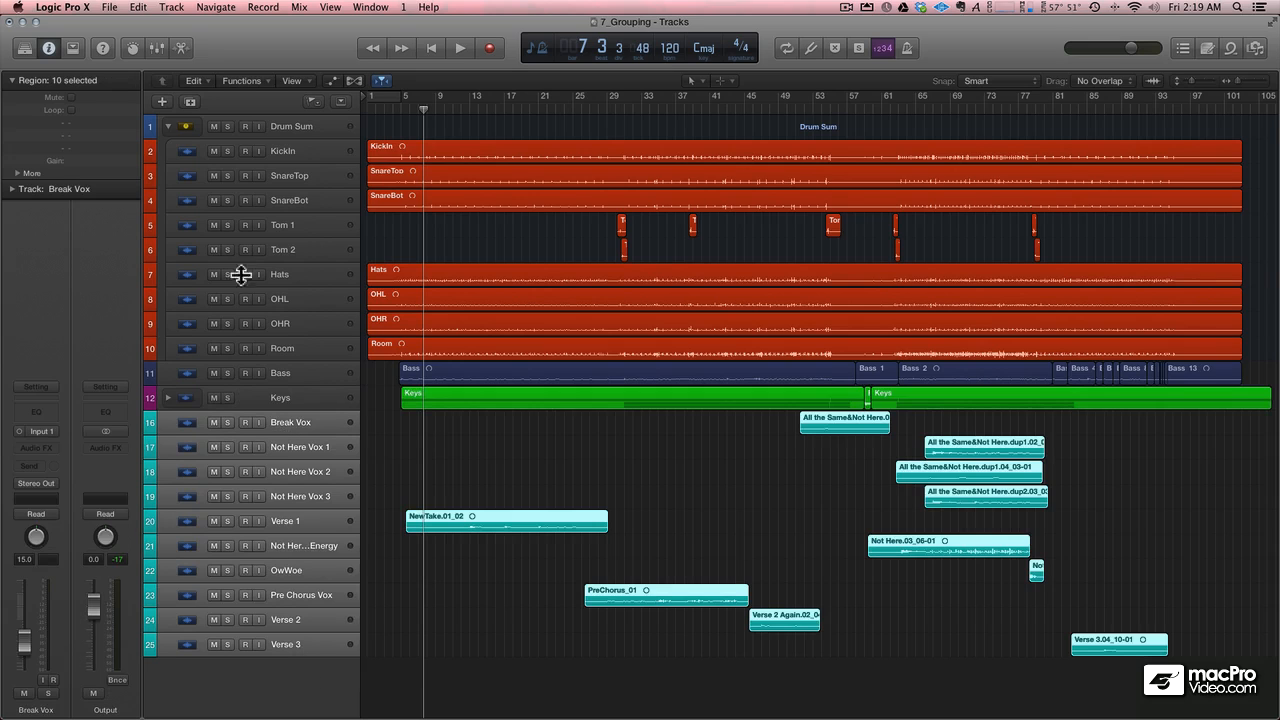
{"action": "left_click", "coordinate": [170, 8]}
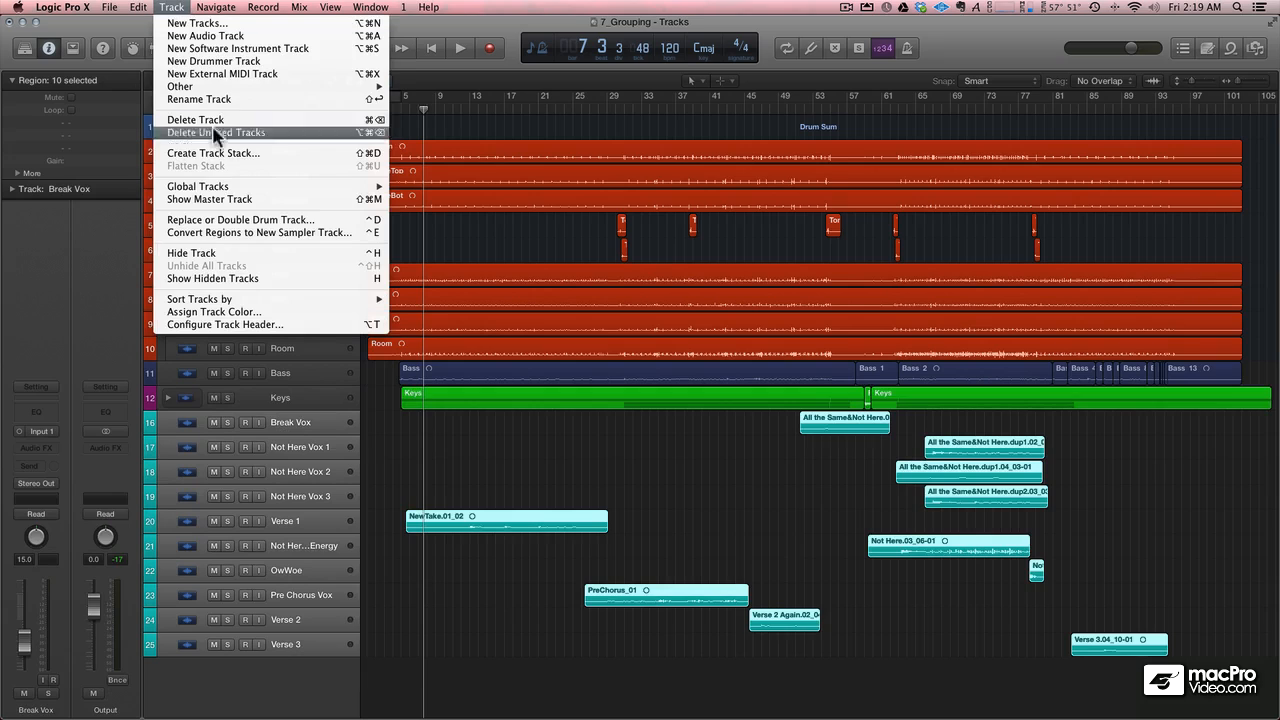
{"action": "left_click", "coordinate": [212, 152]}
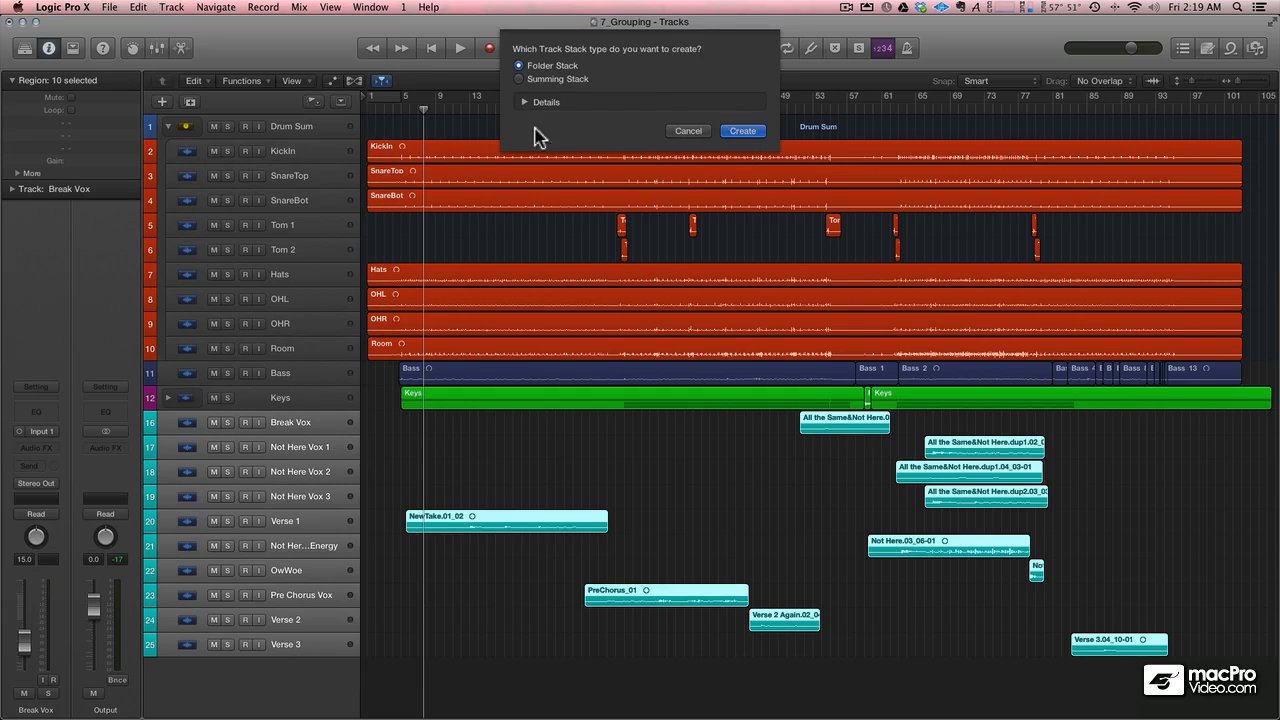
{"action": "left_click", "coordinate": [742, 130]}
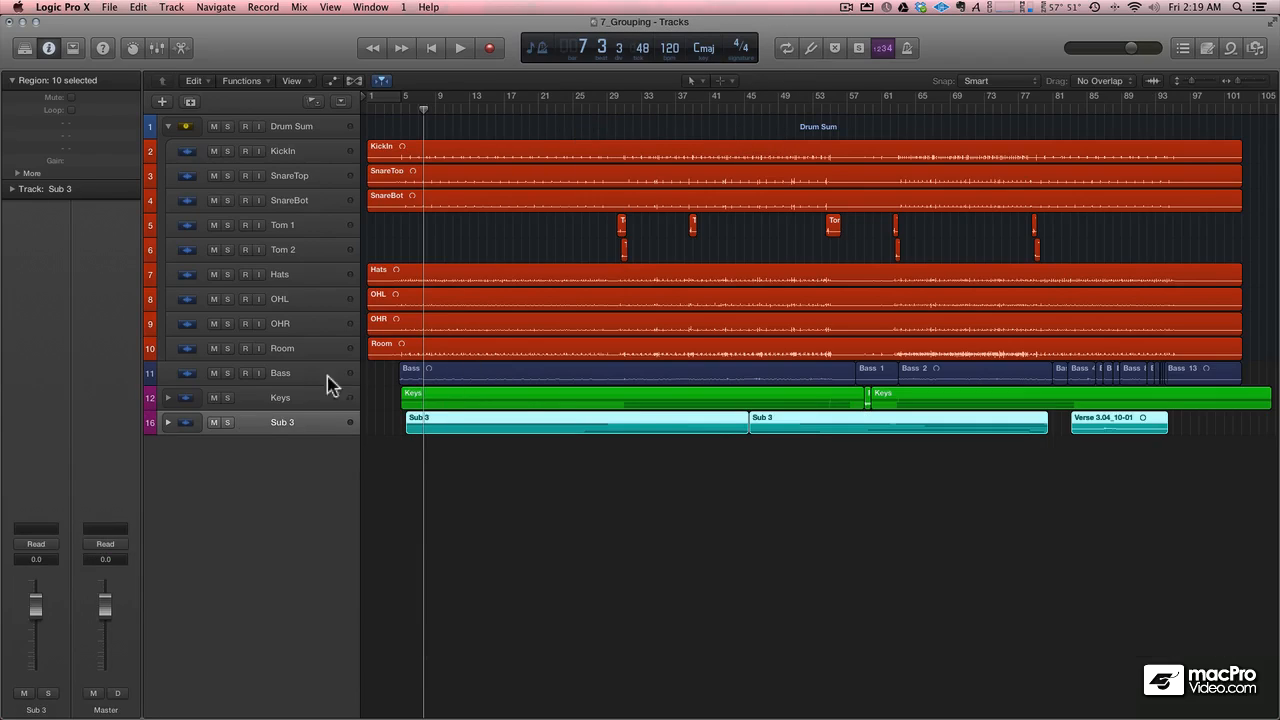
{"action": "double_click", "coordinate": [282, 420]}
{"action": "type", "text": "Vocals"}
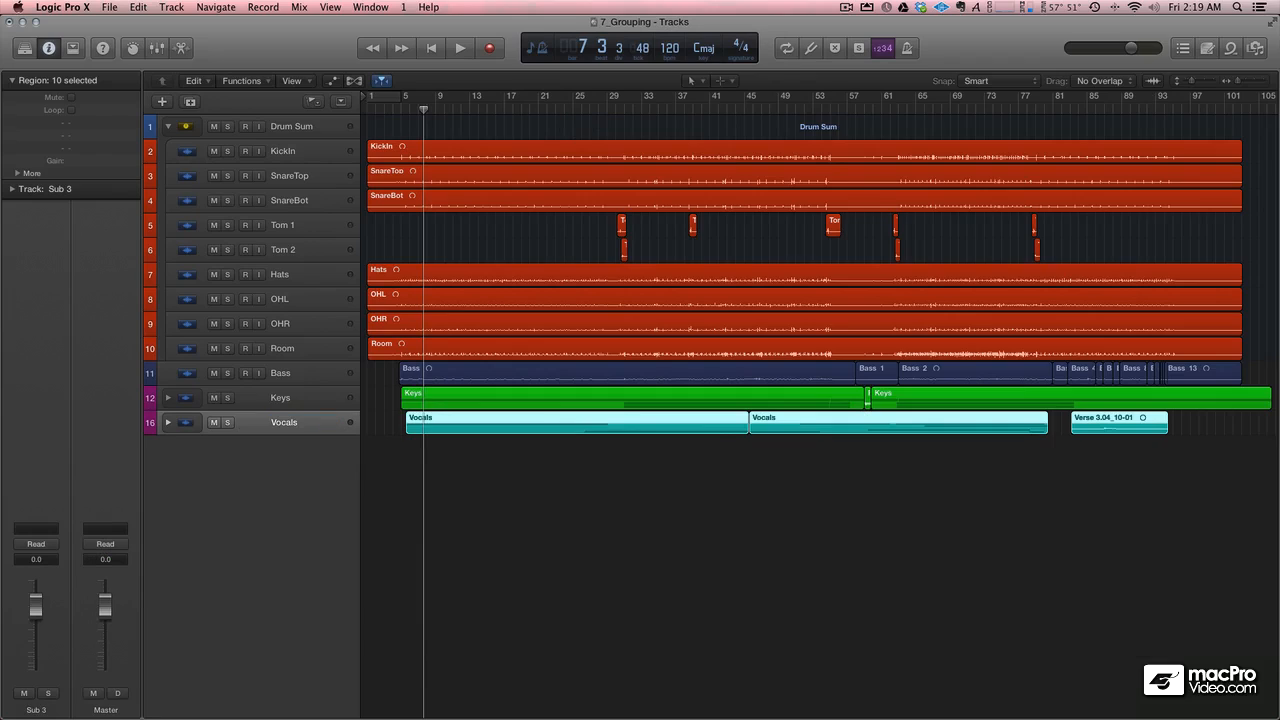
{"action": "left_click", "coordinate": [284, 420]}
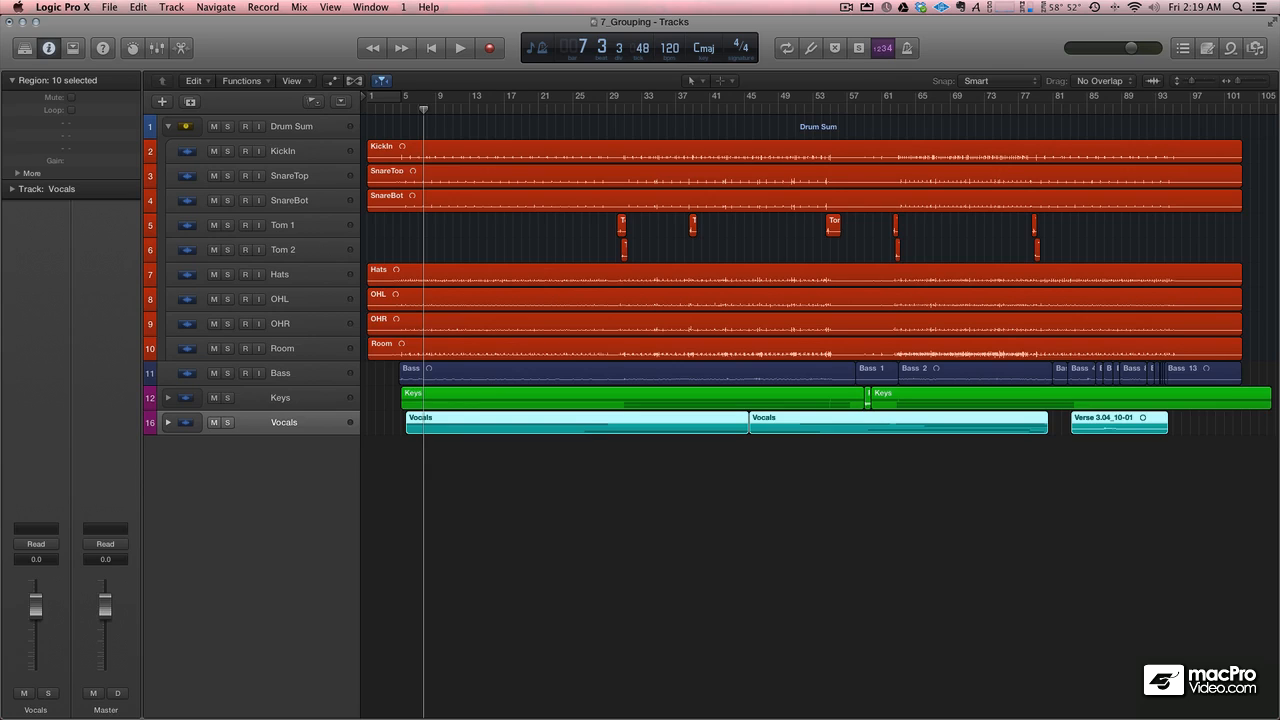
{"action": "mouse_move", "coordinate": [140, 344]}
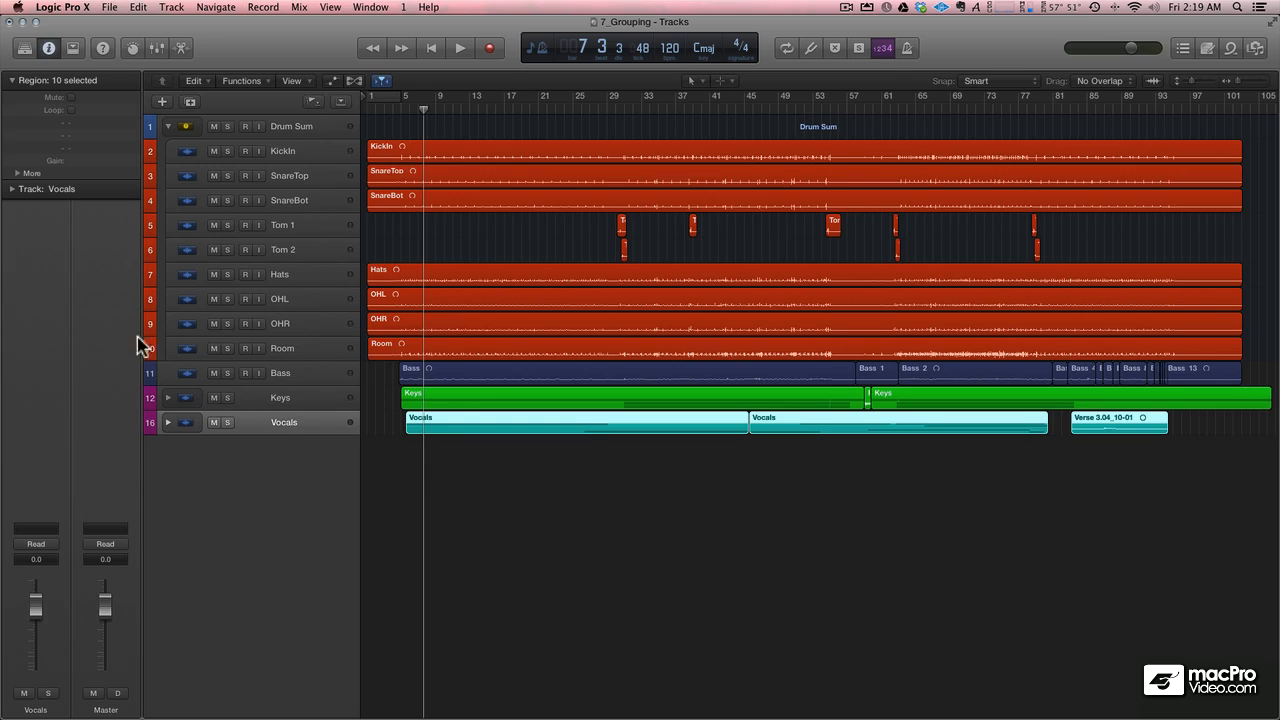
- Collapse Drum Sum, leaving Drum Sum, Bass, Keys and Vocals as top-level tracks
{"action": "left_click", "coordinate": [168, 126]}
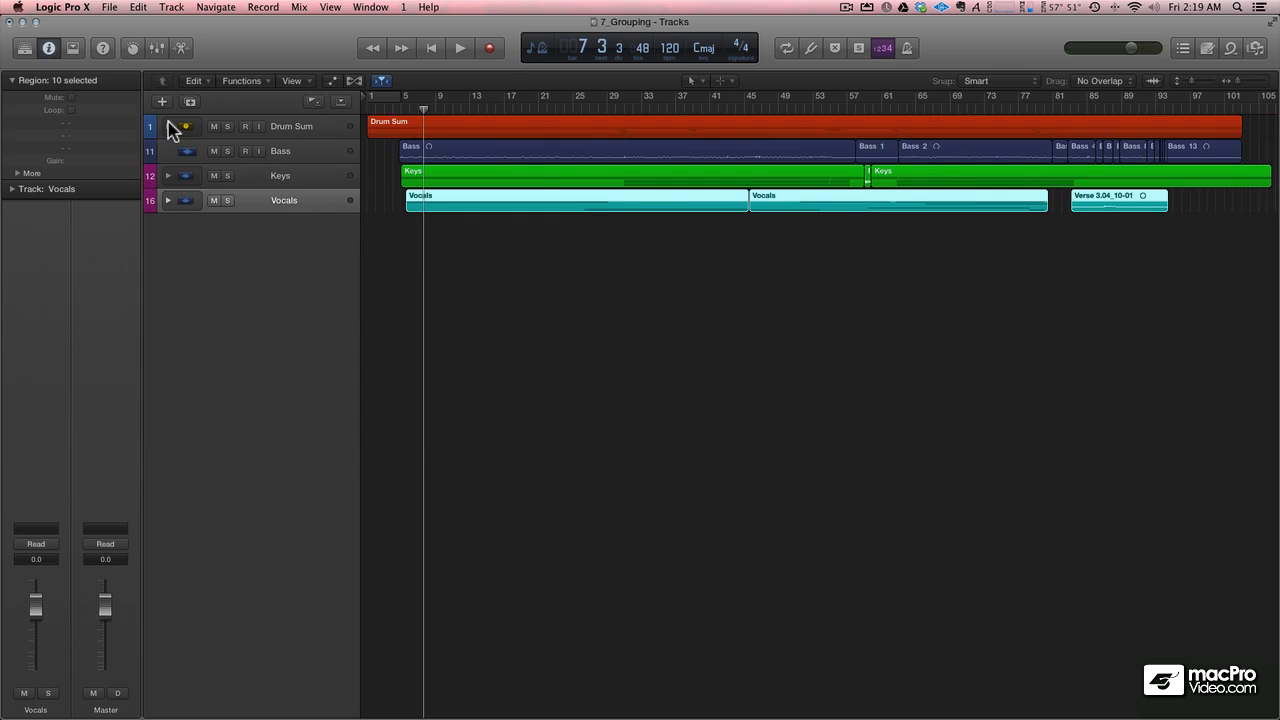